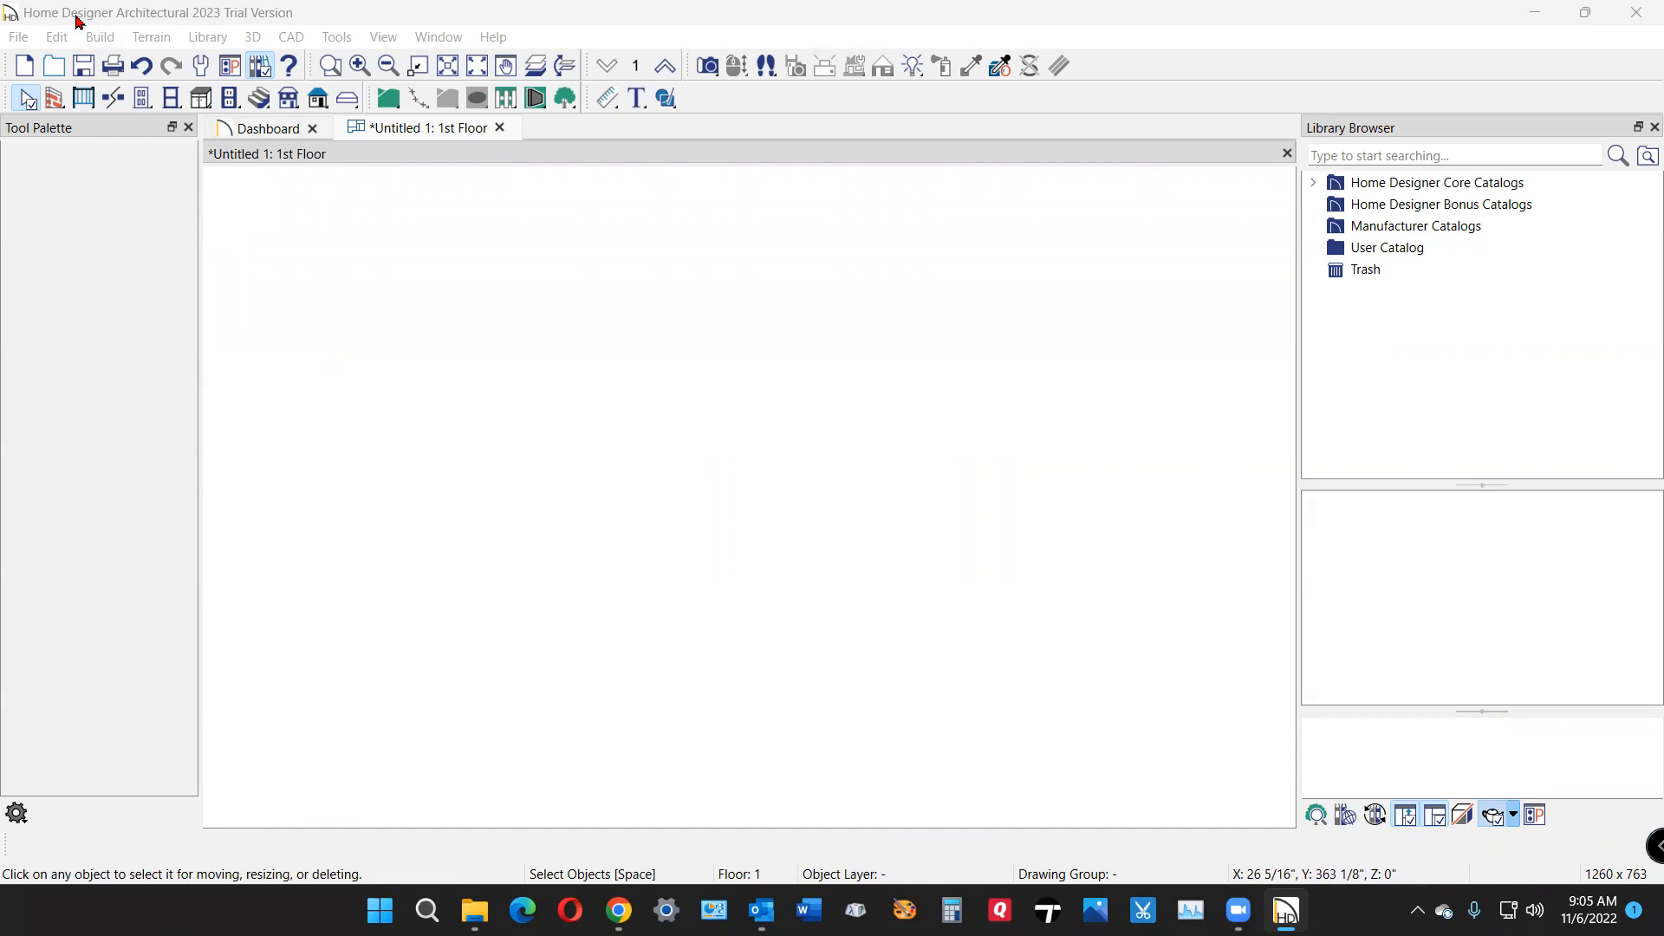
{"action": "mouse_move", "coordinate": [225, 22]}
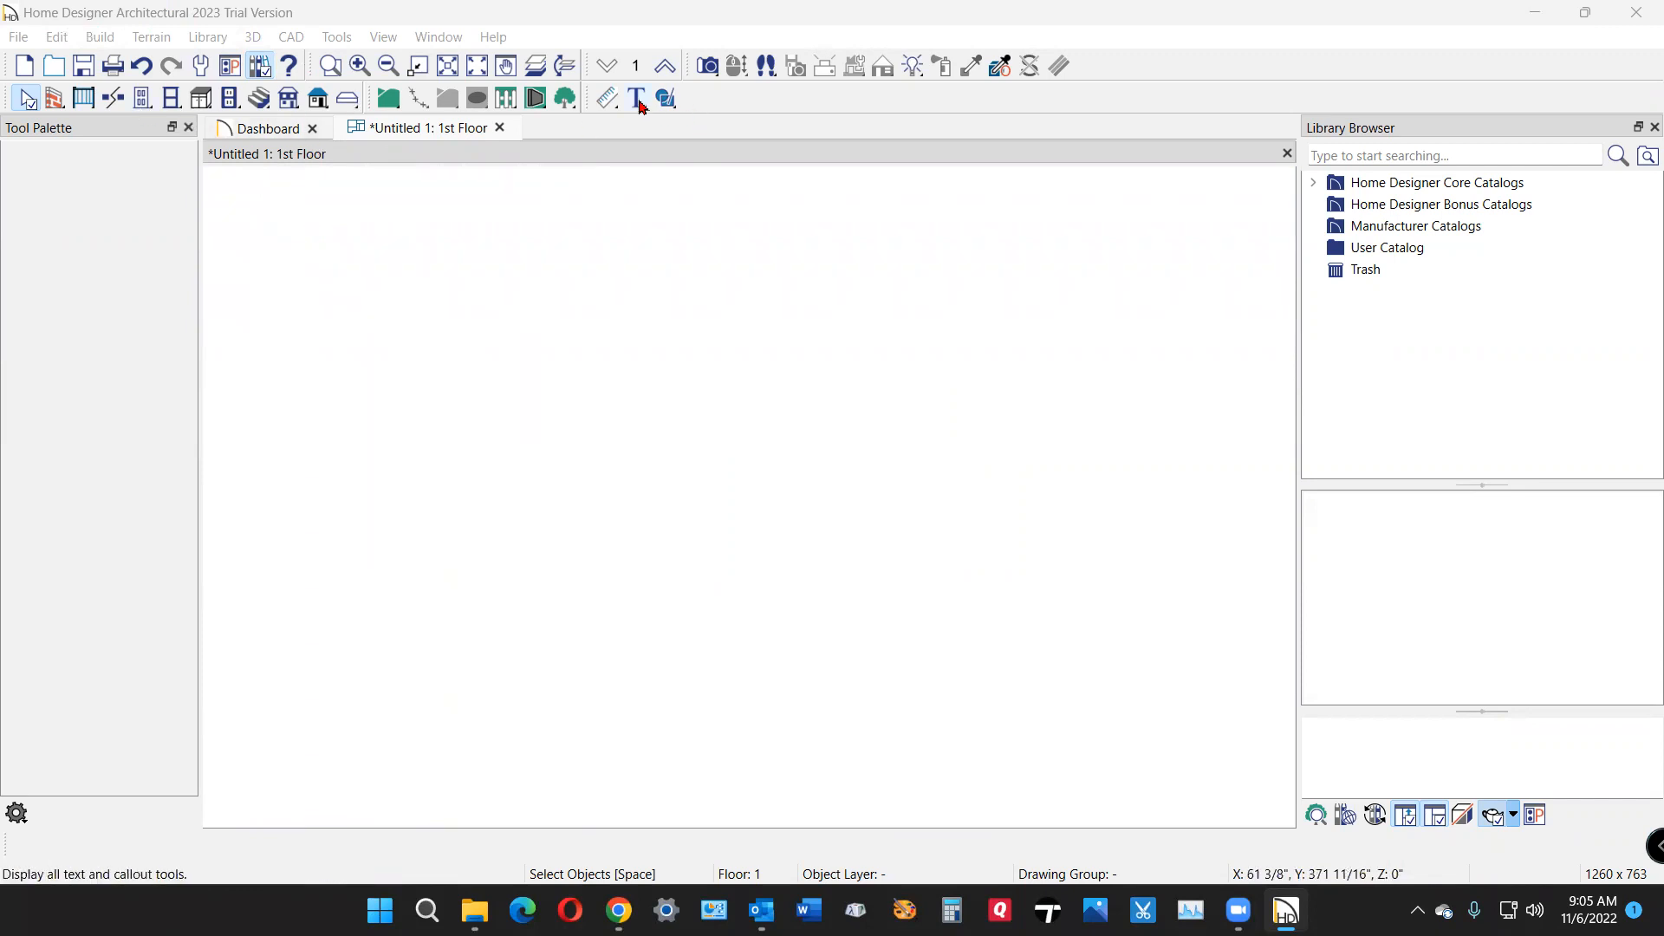
Step: Start the Draw Polyline tool from the CAD menu and begin a shape on the plan
{"action": "left_click", "coordinate": [289, 36]}
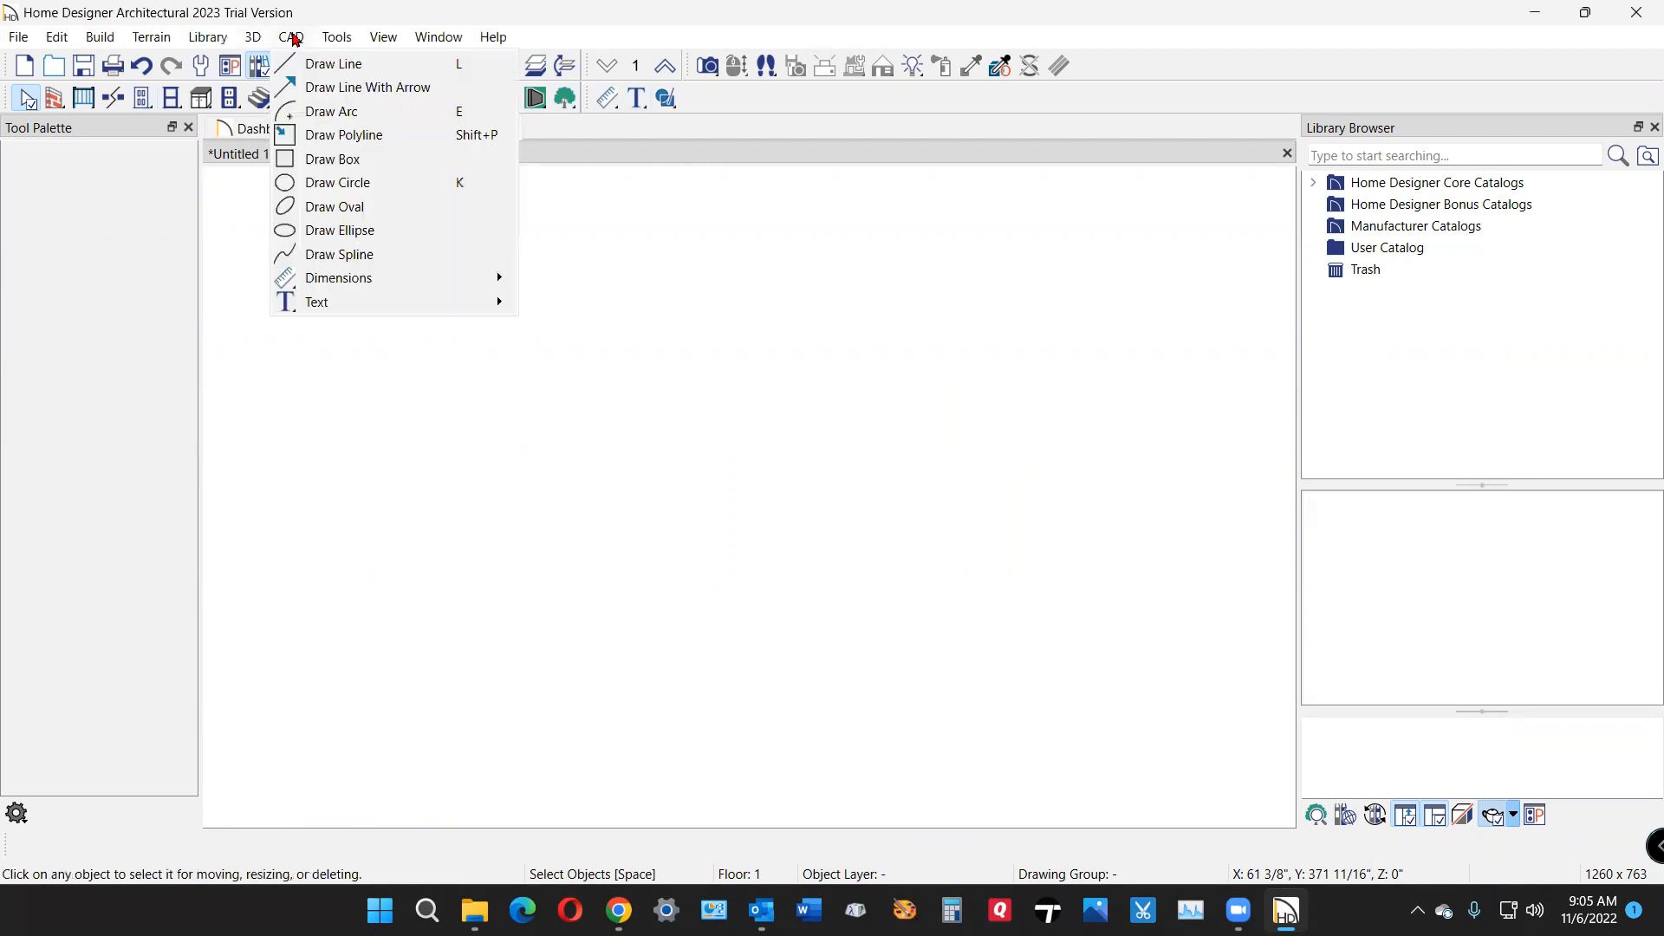
{"action": "mouse_move", "coordinate": [343, 135]}
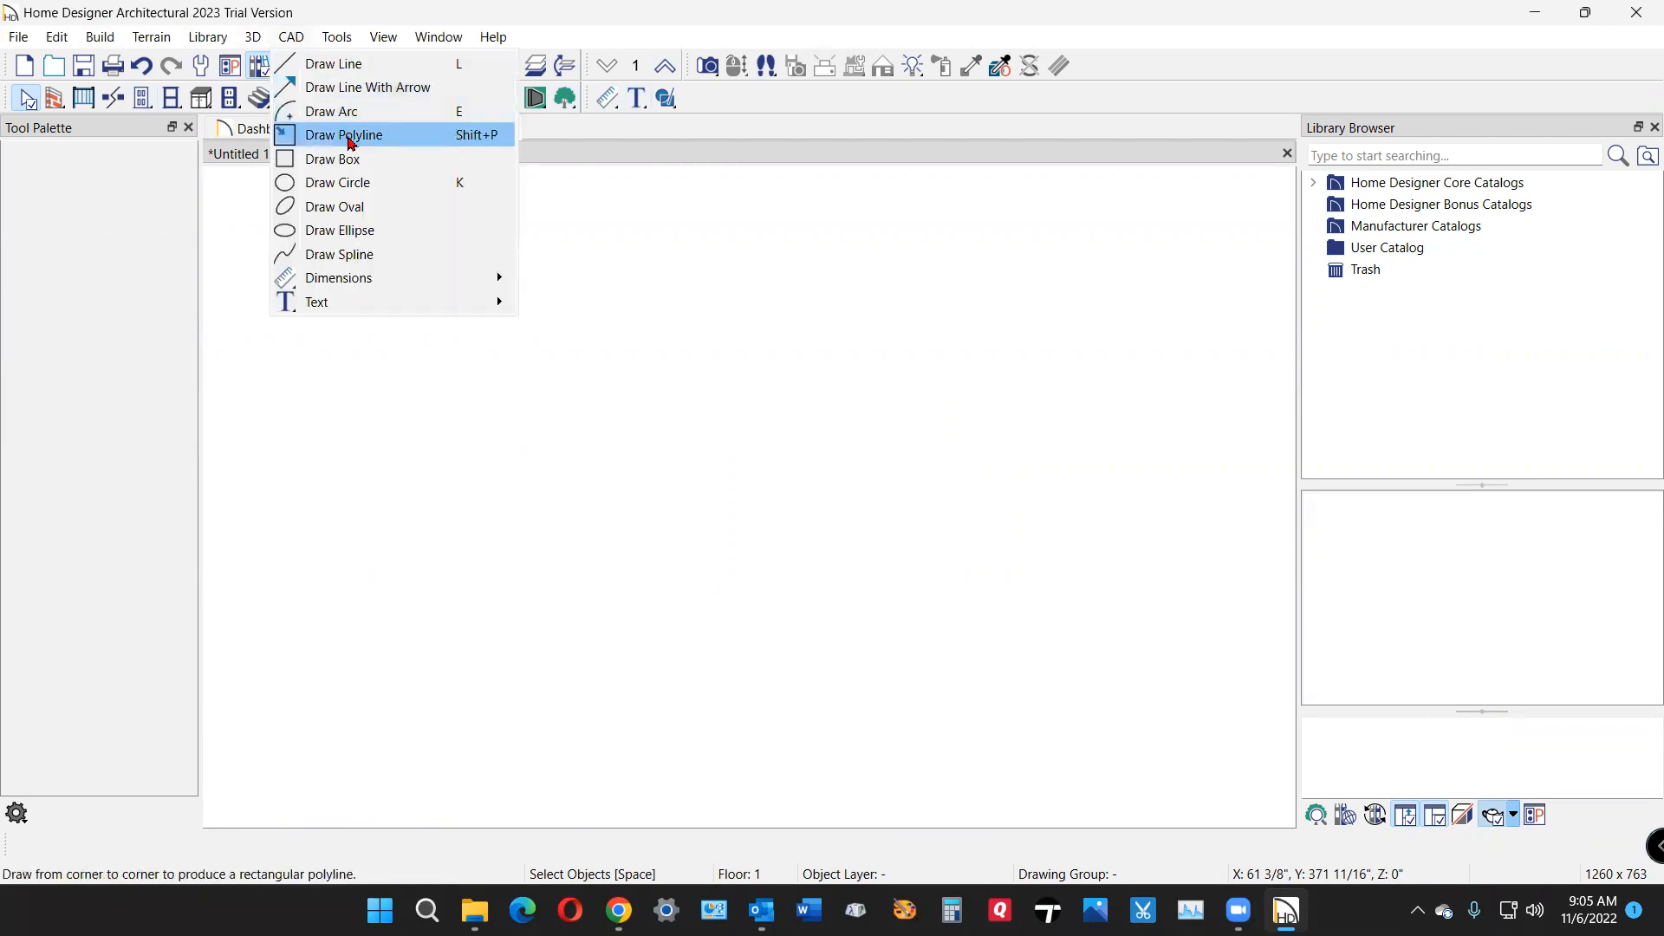
{"action": "left_click", "coordinate": [343, 135]}
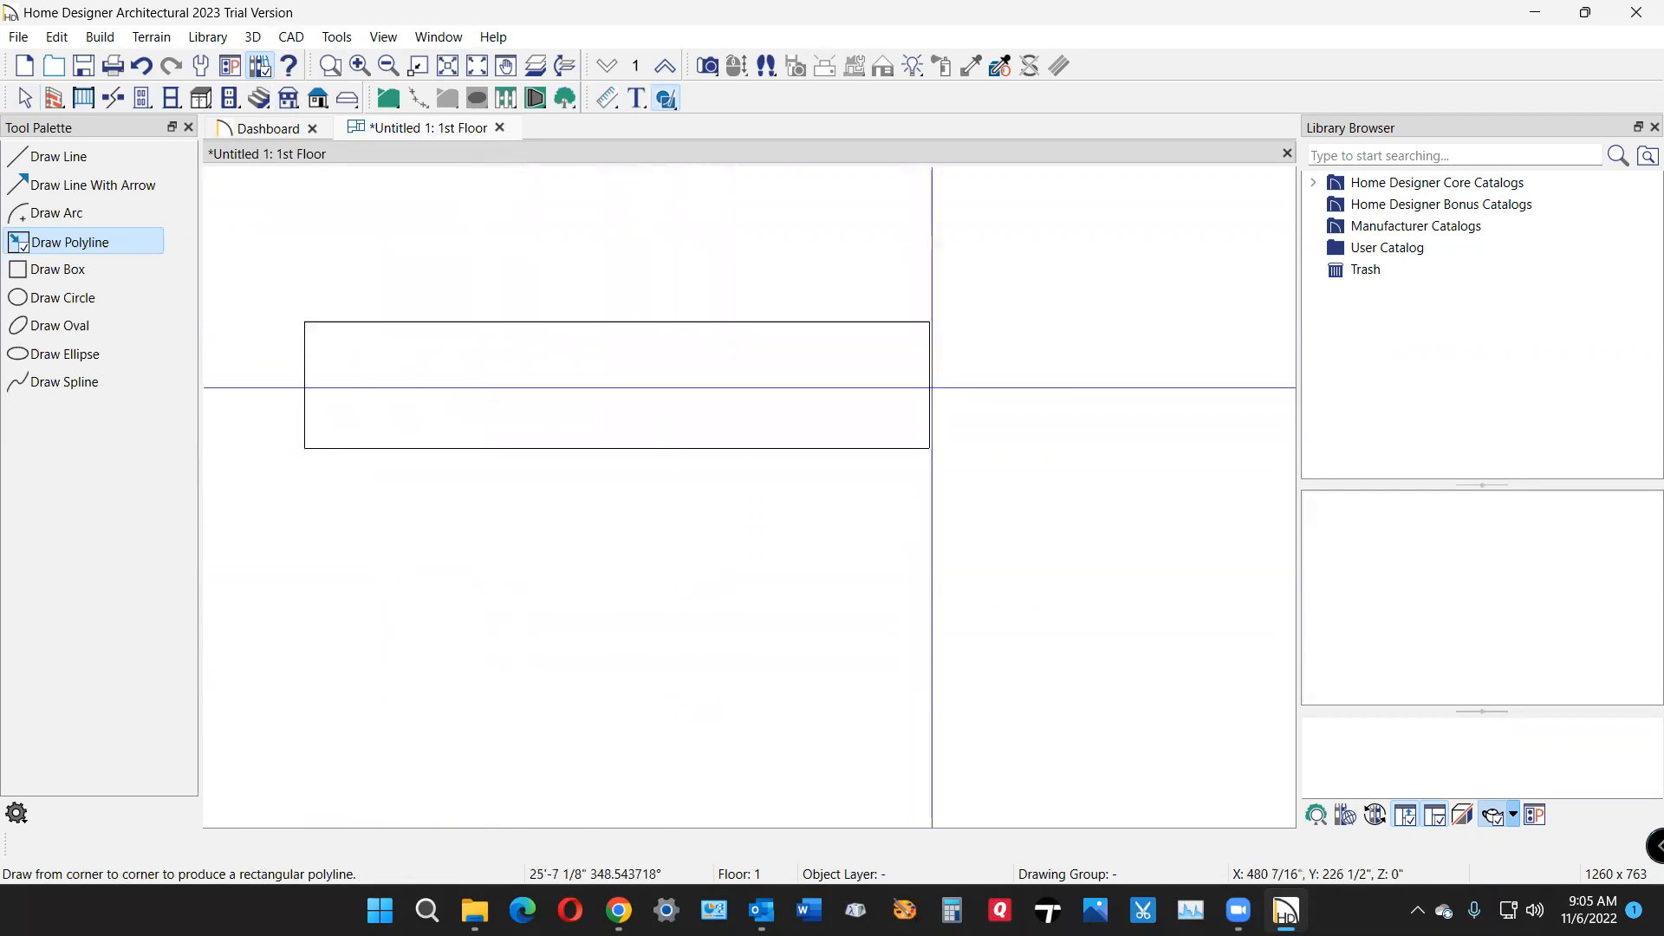
{"action": "left_click", "coordinate": [21, 97]}
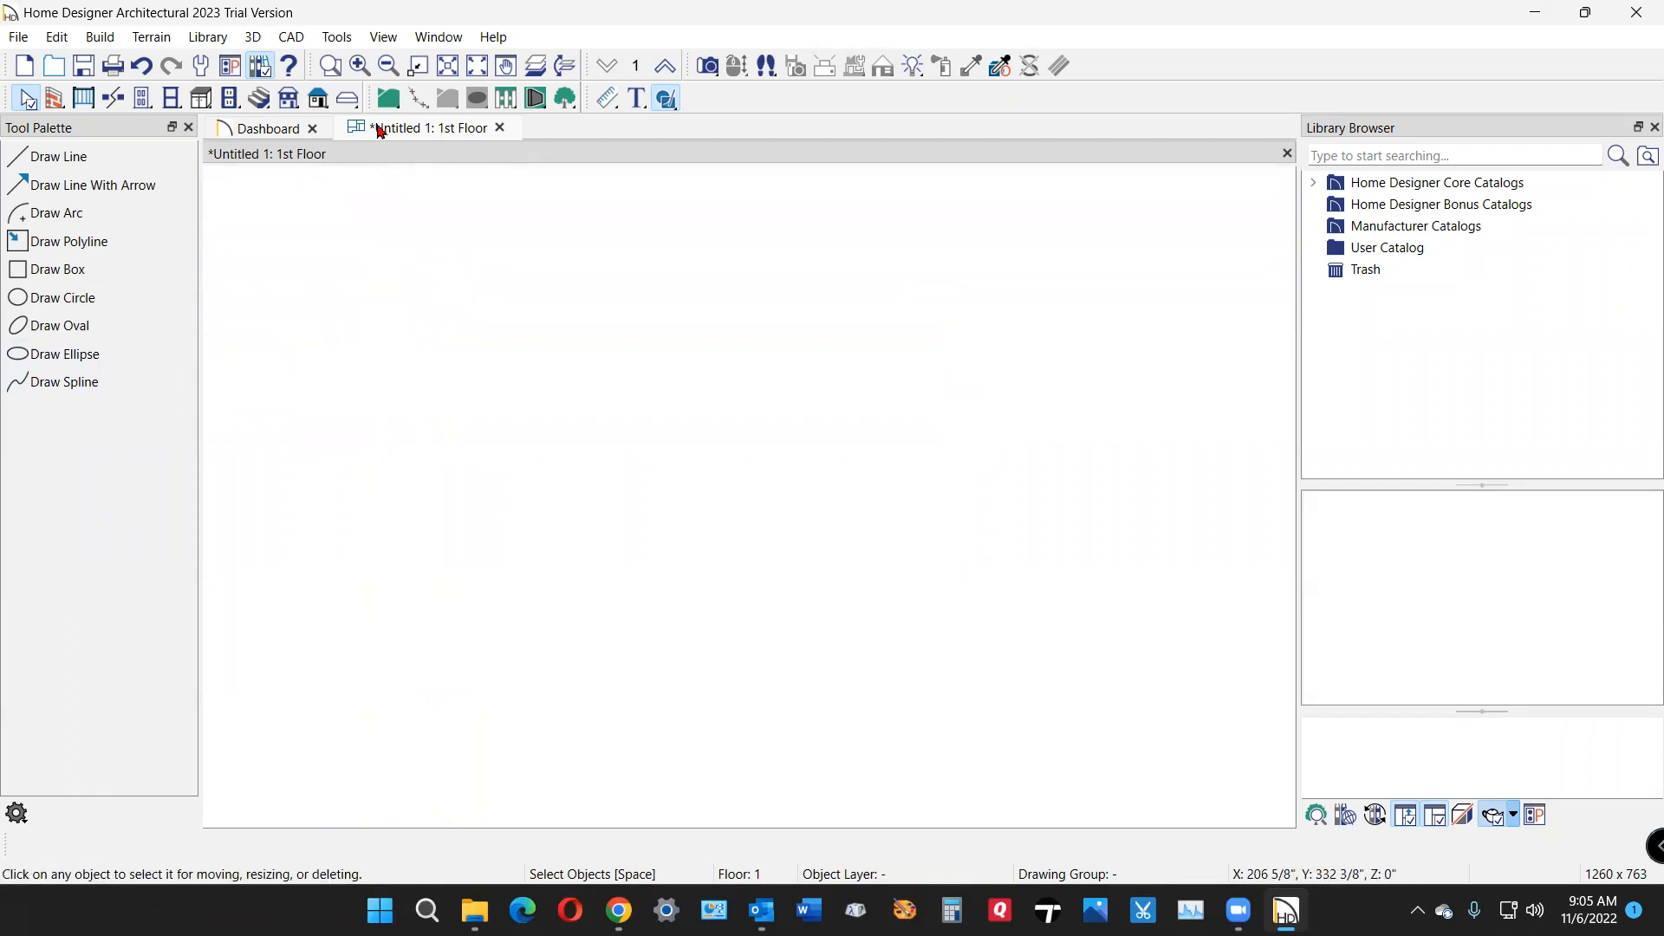
{"action": "mouse_move", "coordinate": [290, 66]}
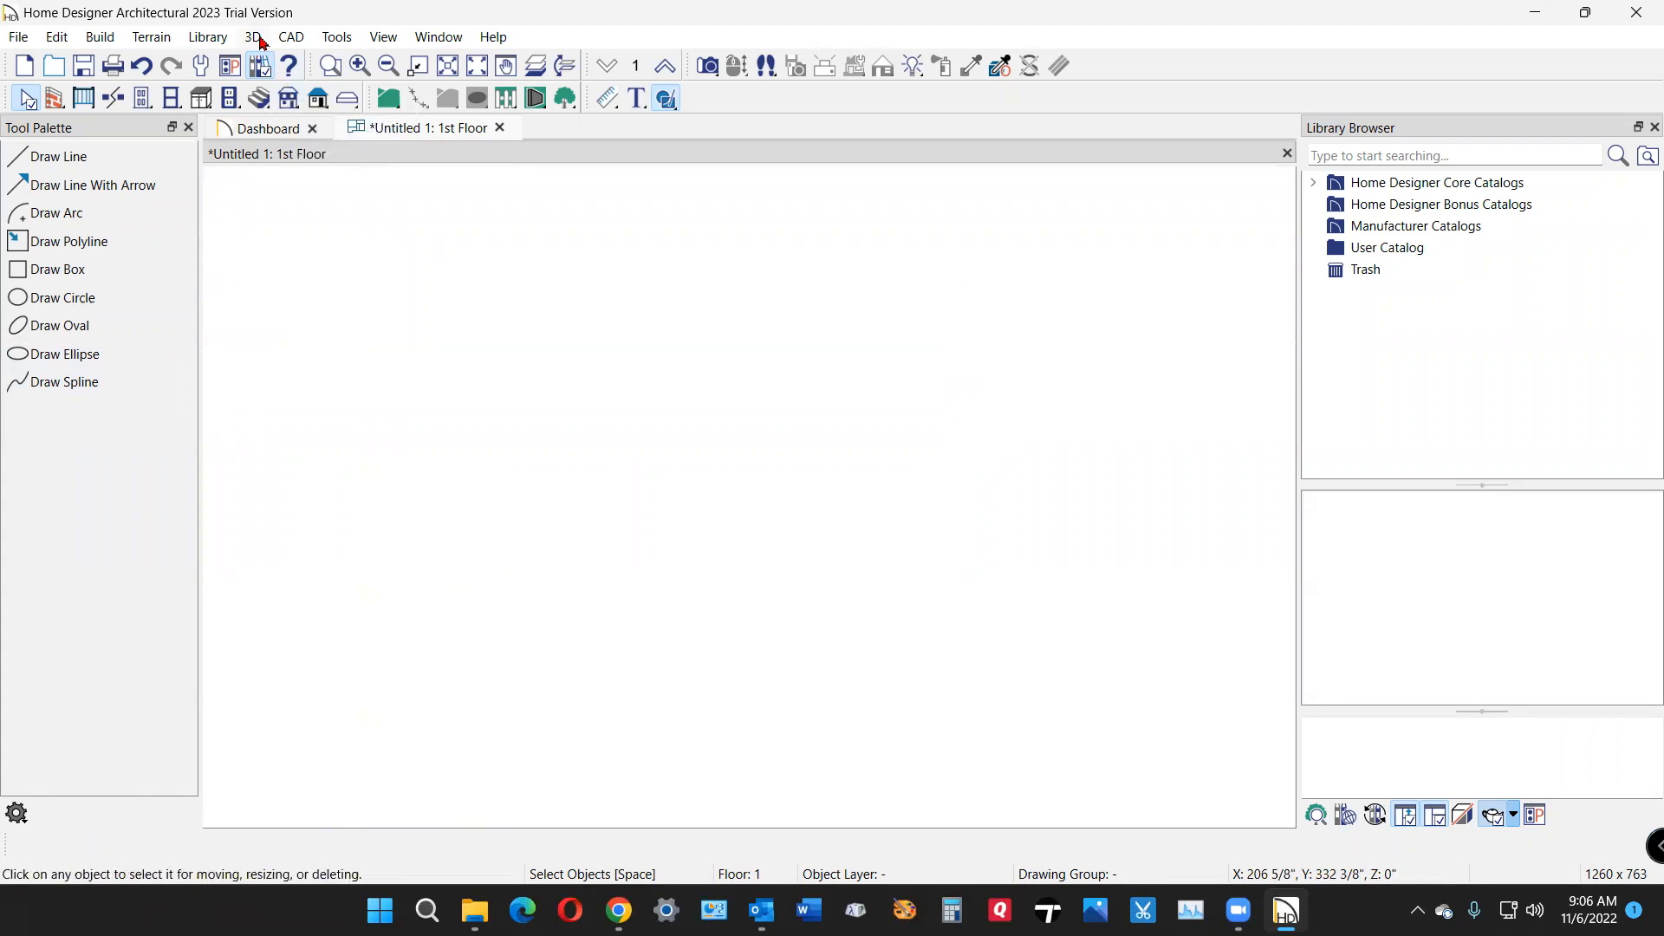
{"action": "left_click", "coordinate": [291, 36]}
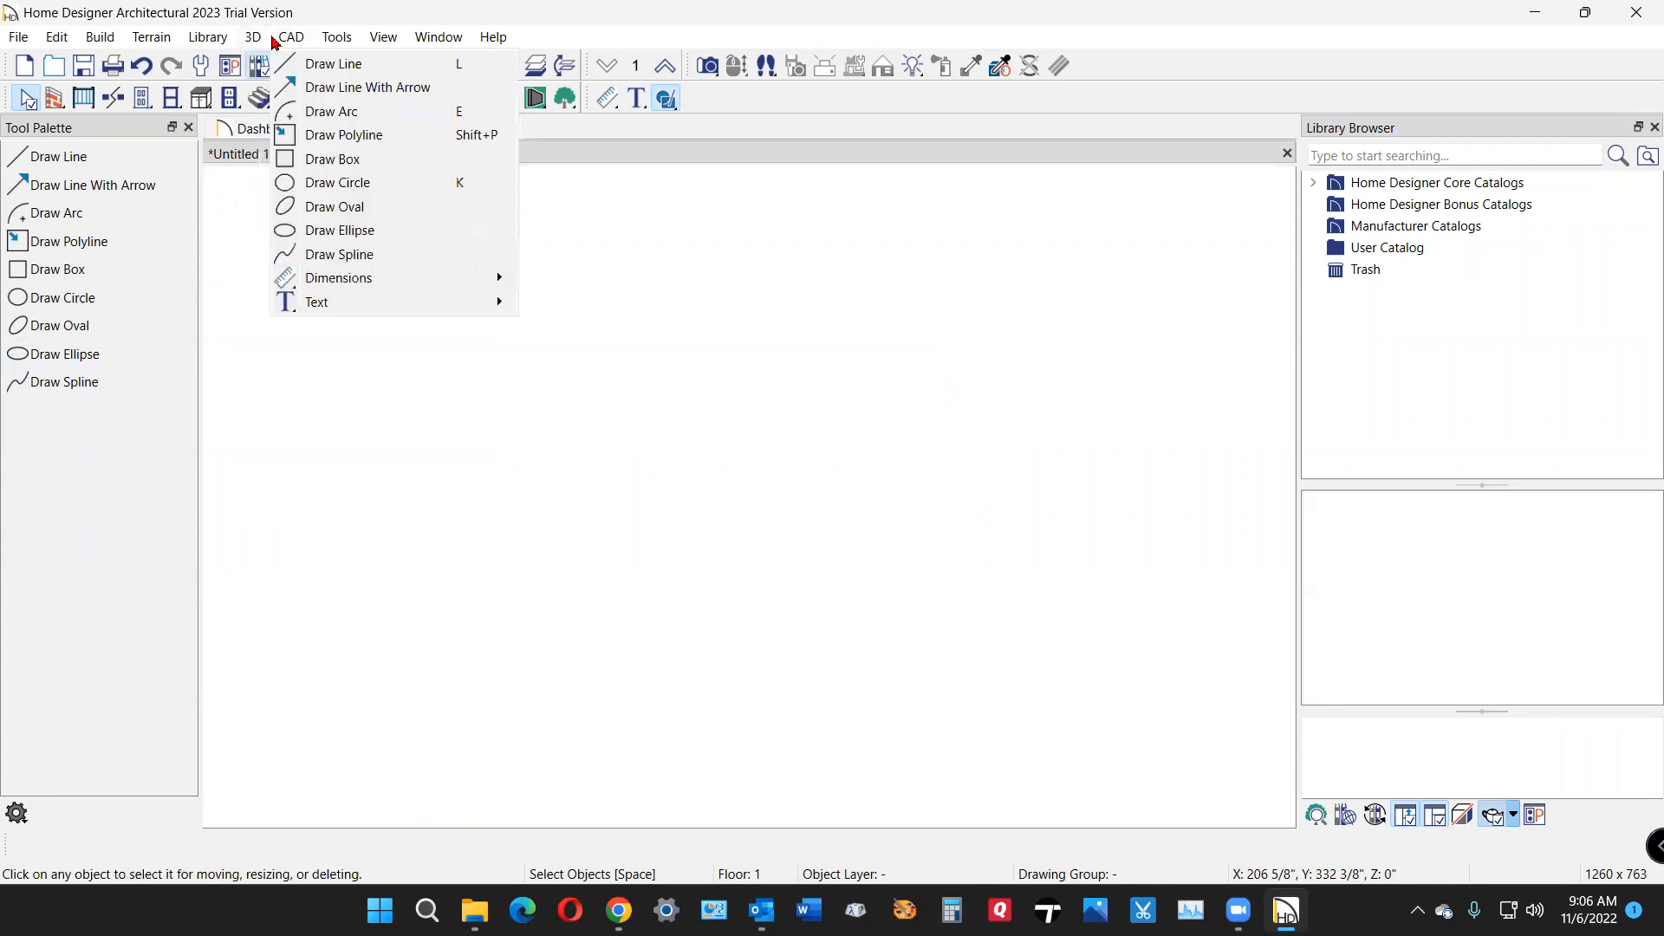
{"action": "mouse_move", "coordinate": [292, 37]}
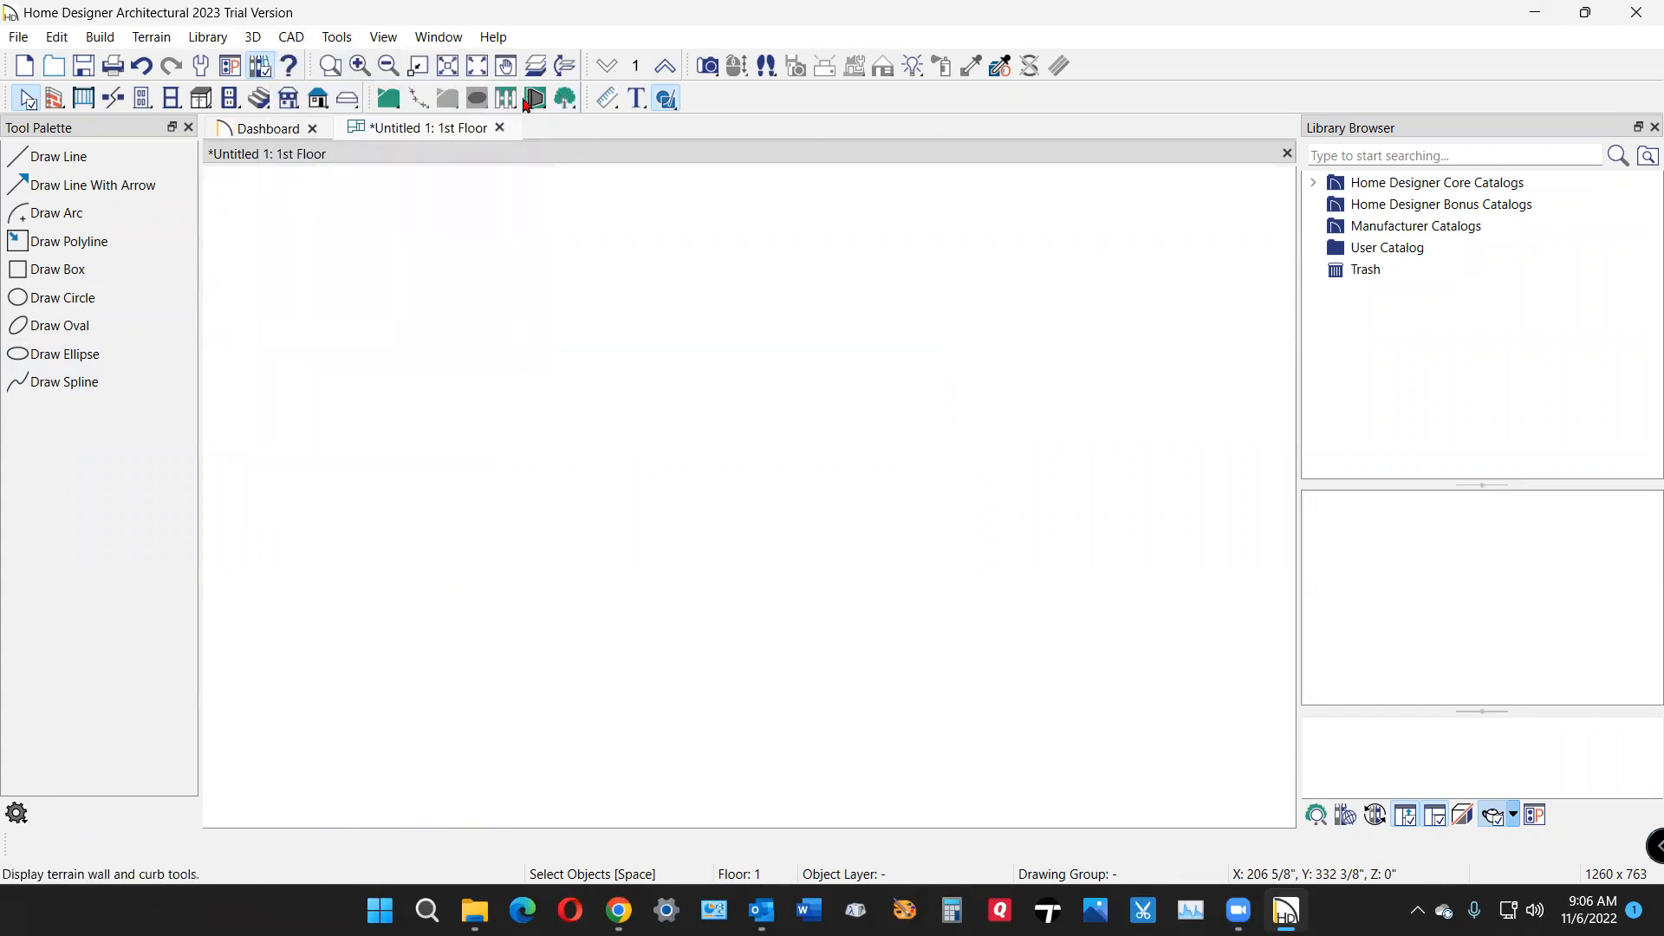
{"action": "mouse_move", "coordinate": [533, 97]}
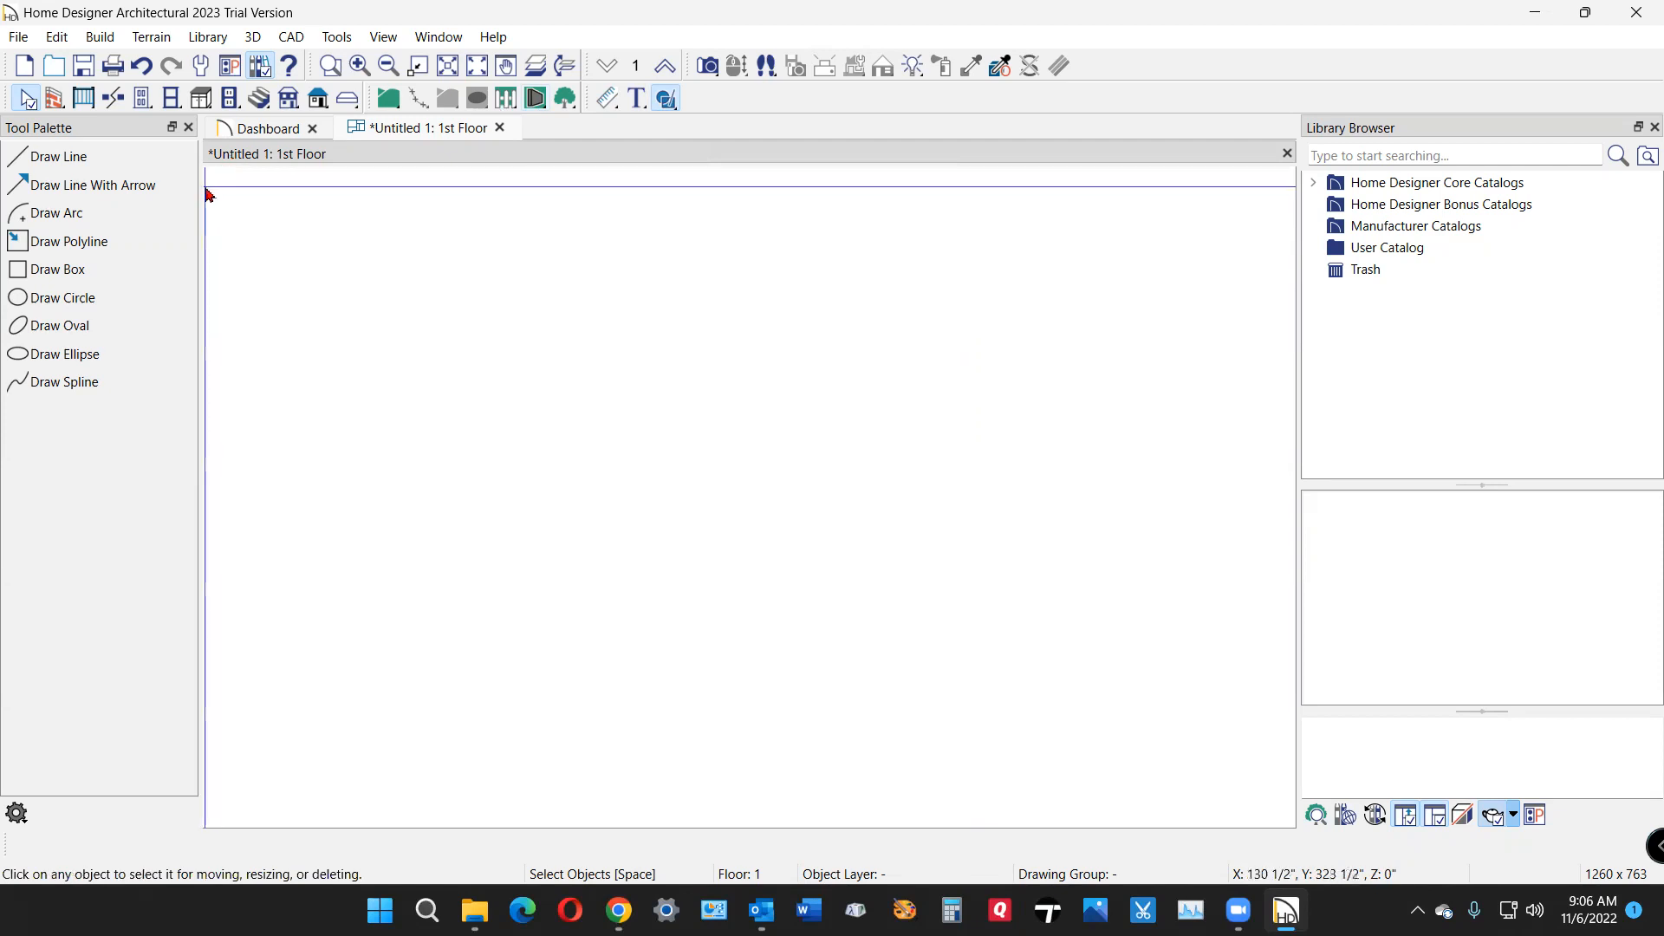
{"action": "mouse_move", "coordinate": [184, 140]}
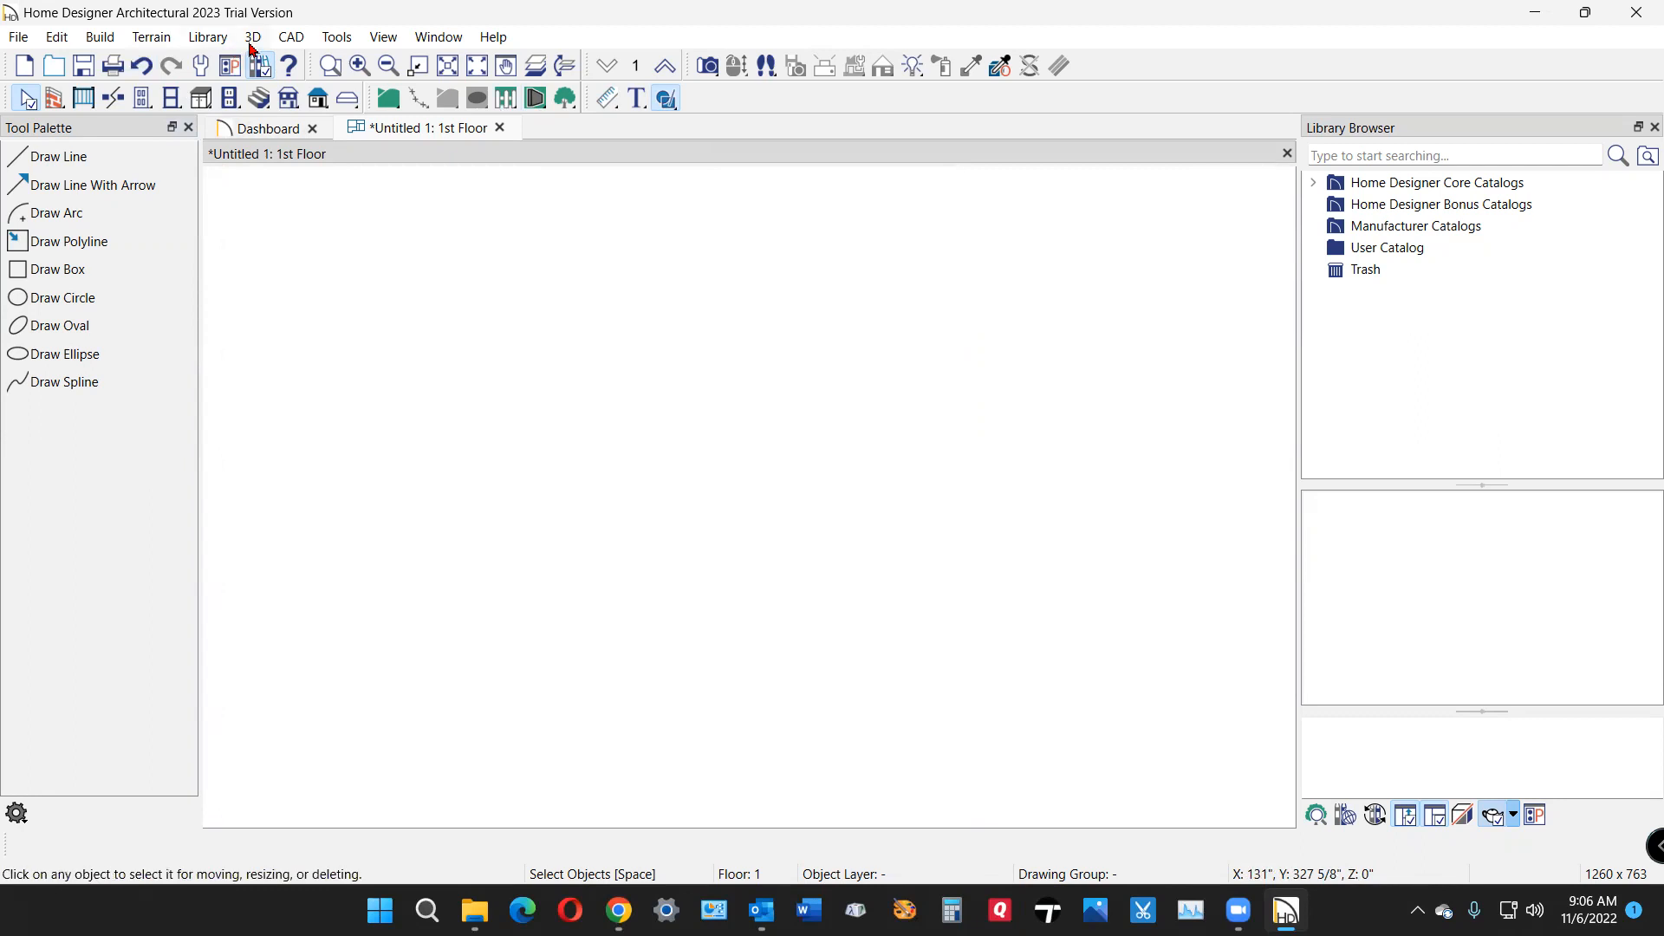
{"action": "left_click", "coordinate": [336, 36]}
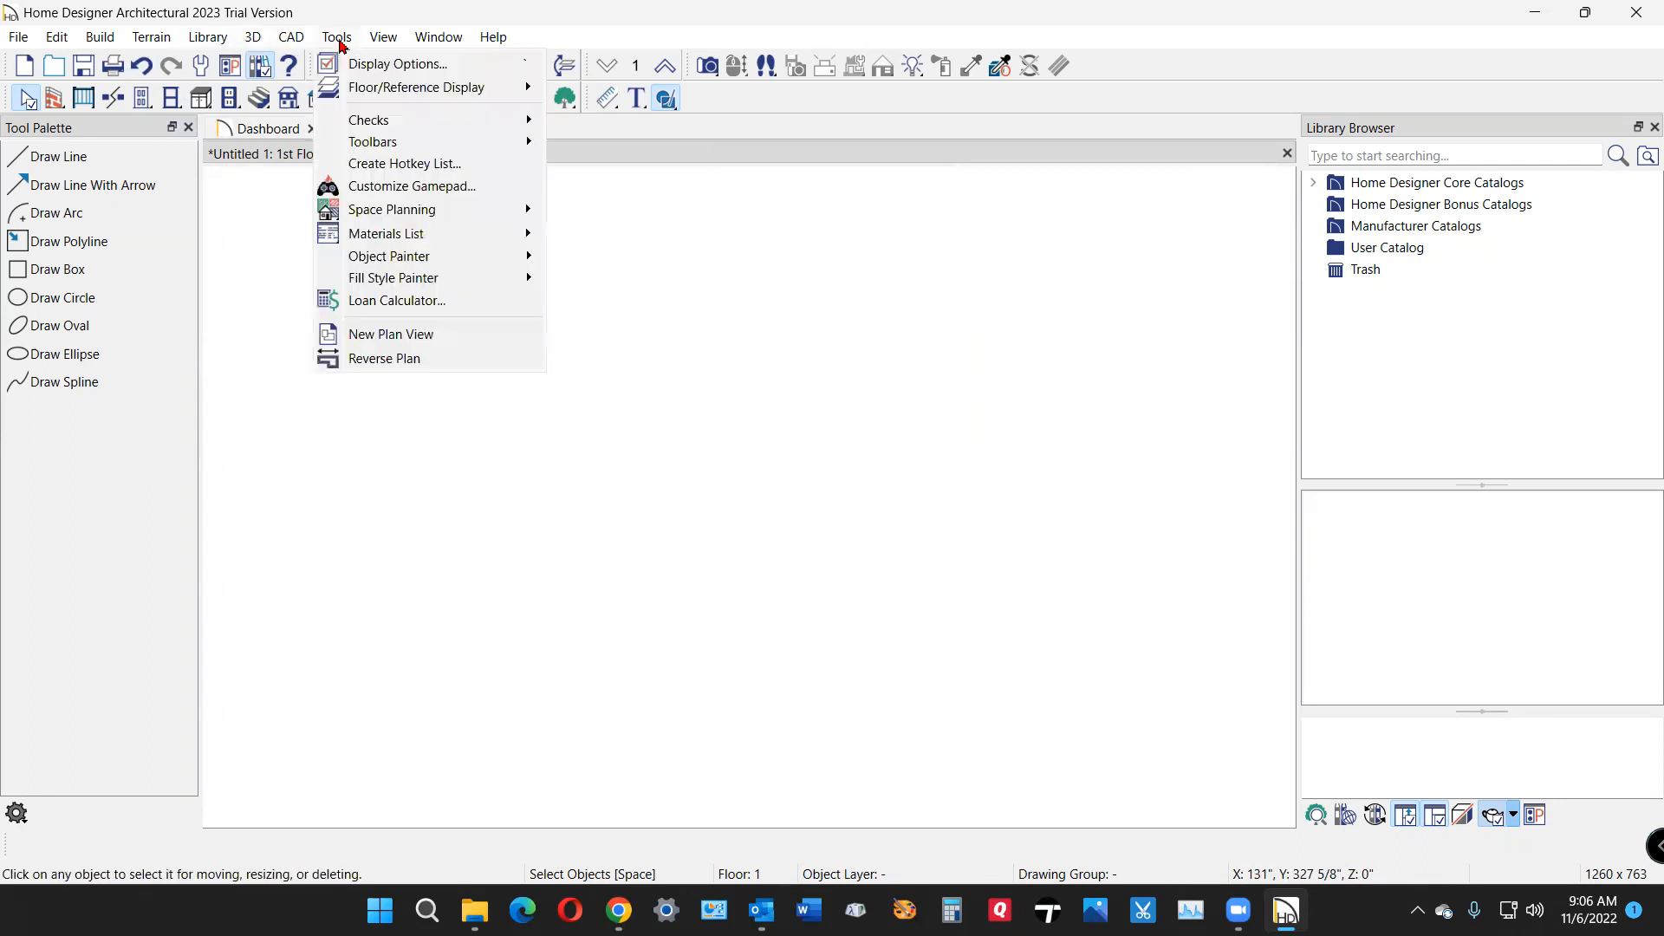
{"action": "left_click", "coordinate": [289, 36]}
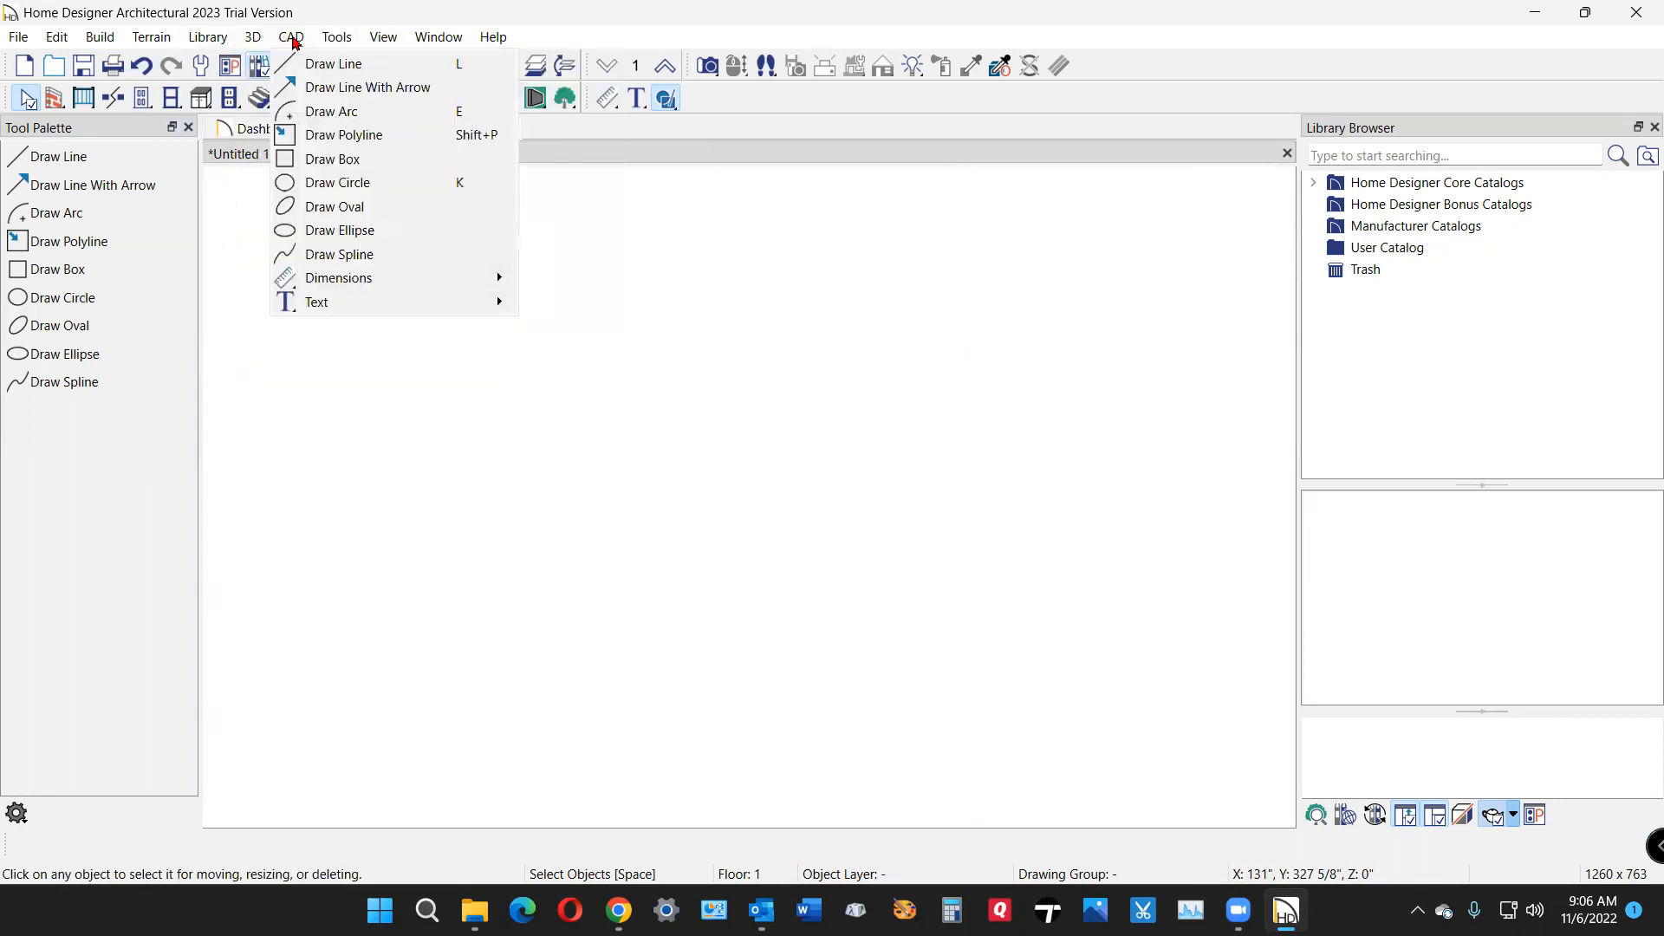
{"action": "left_click", "coordinate": [253, 37]}
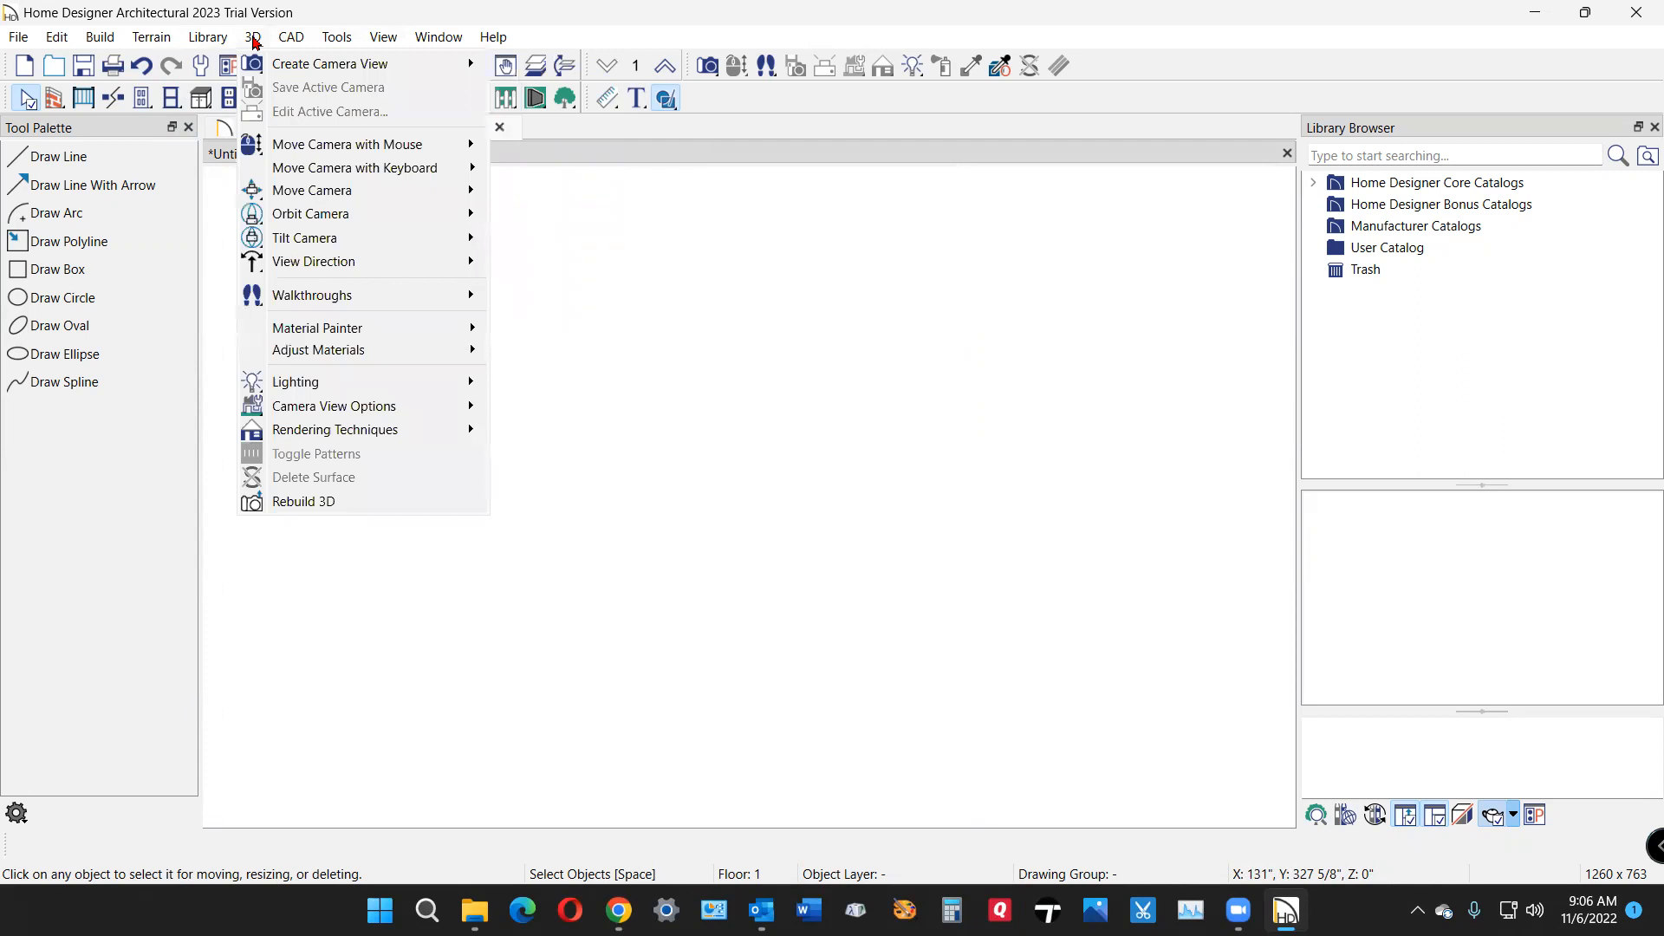
{"action": "left_click", "coordinate": [290, 37]}
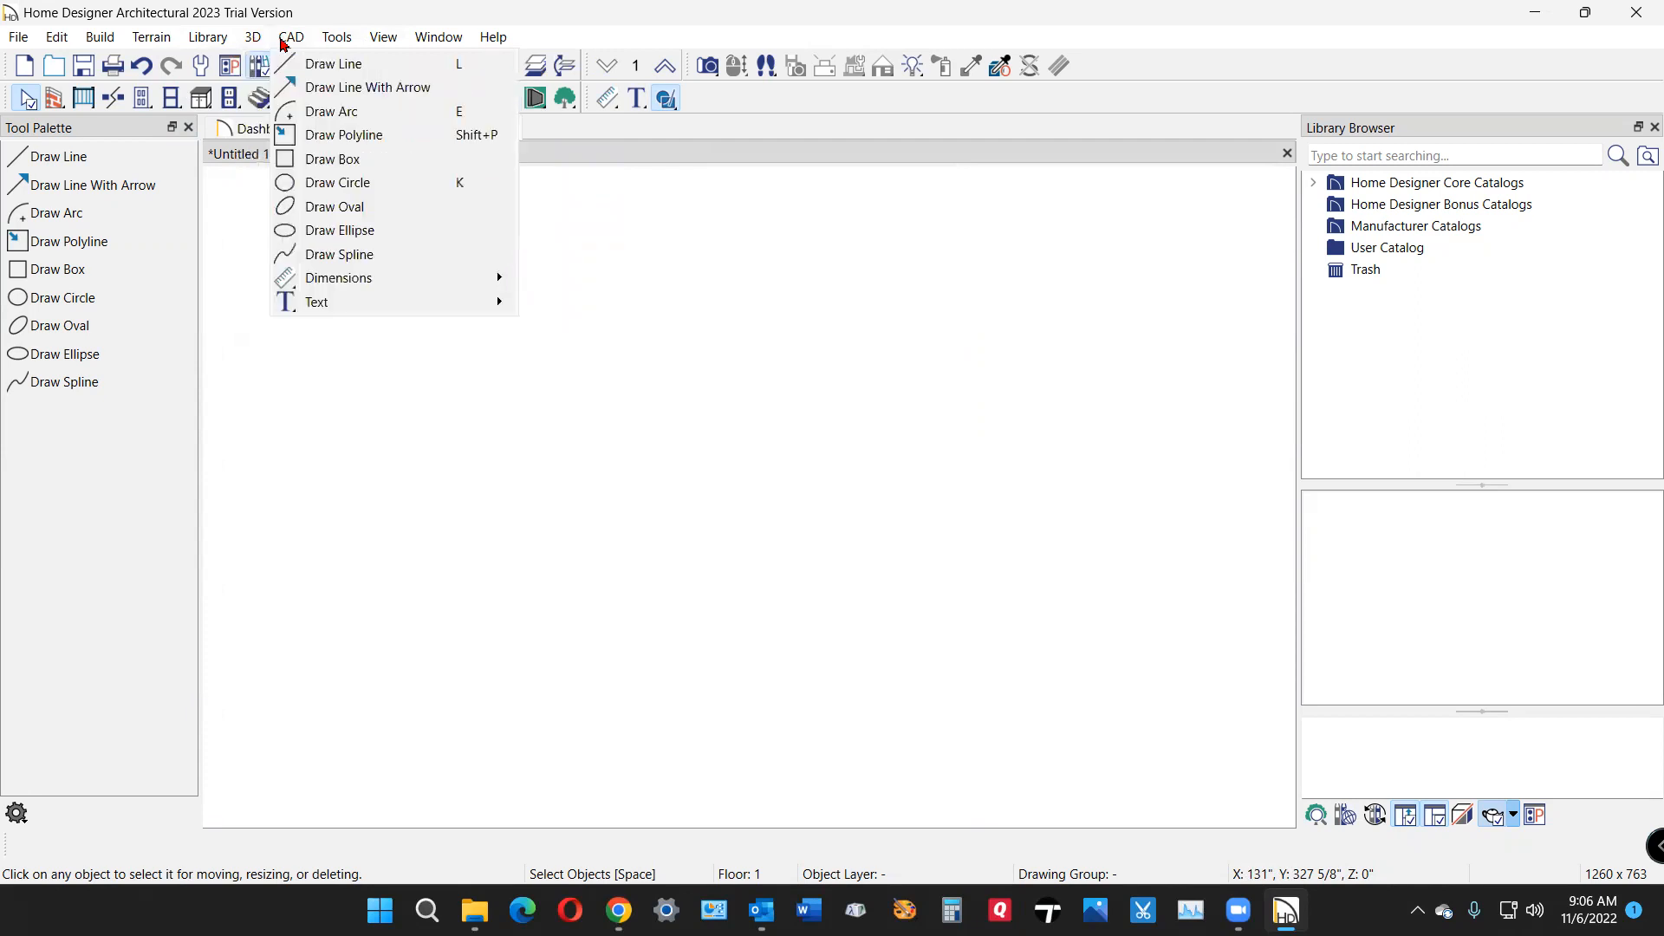
{"action": "left_click", "coordinate": [381, 36]}
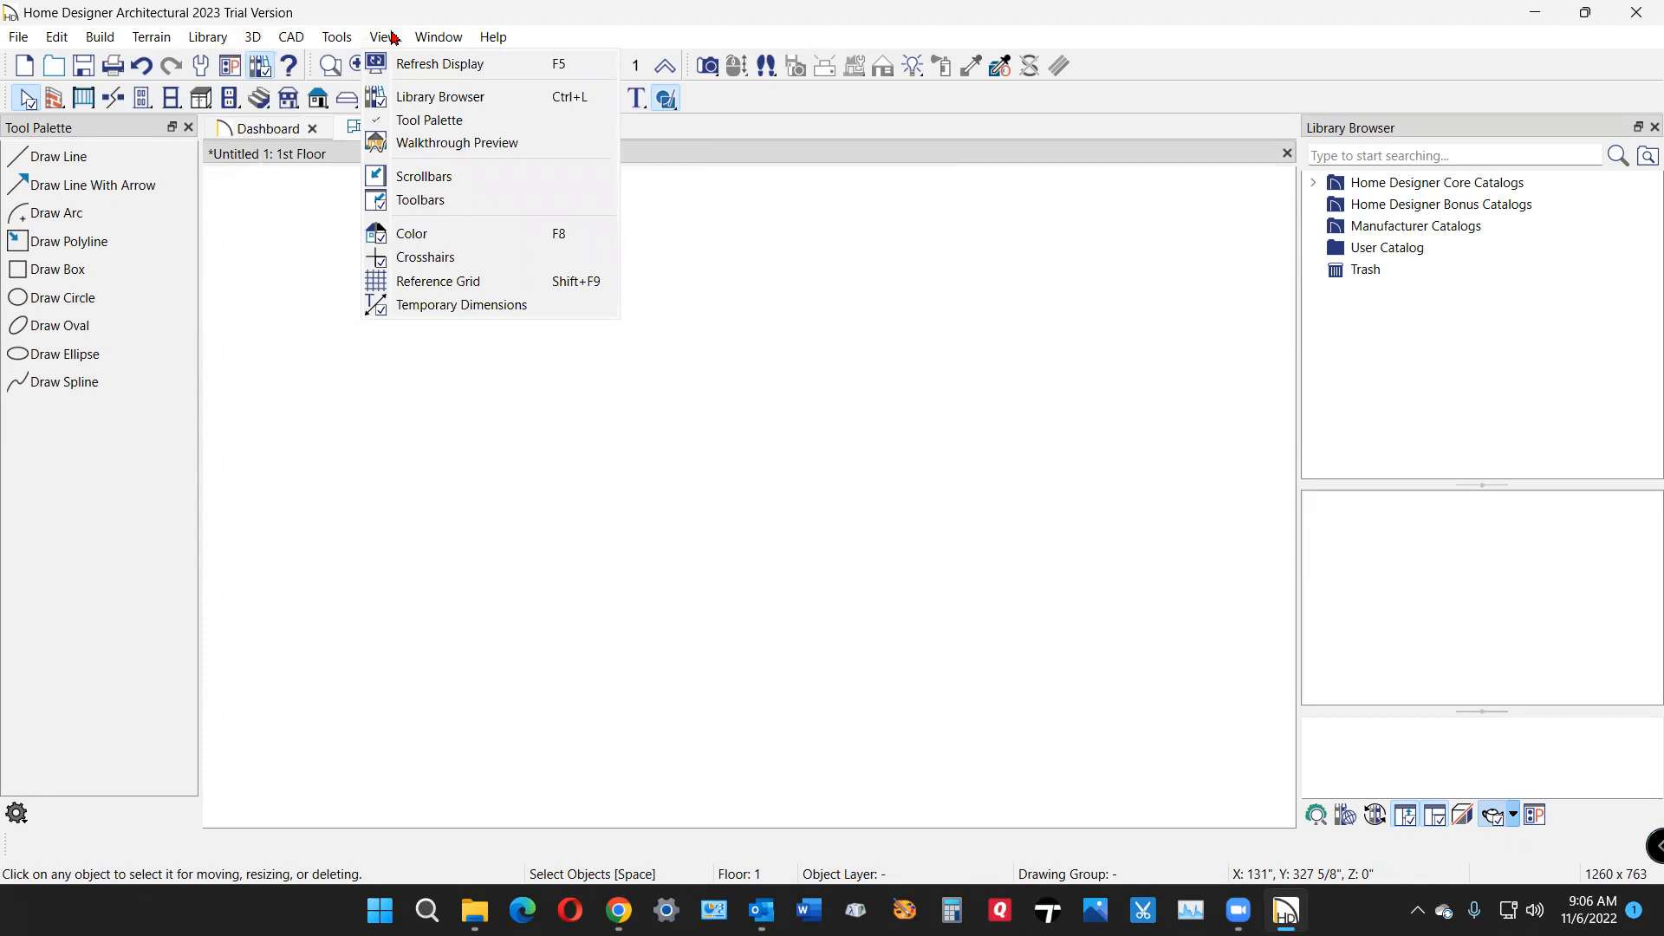
{"action": "left_click", "coordinate": [436, 36]}
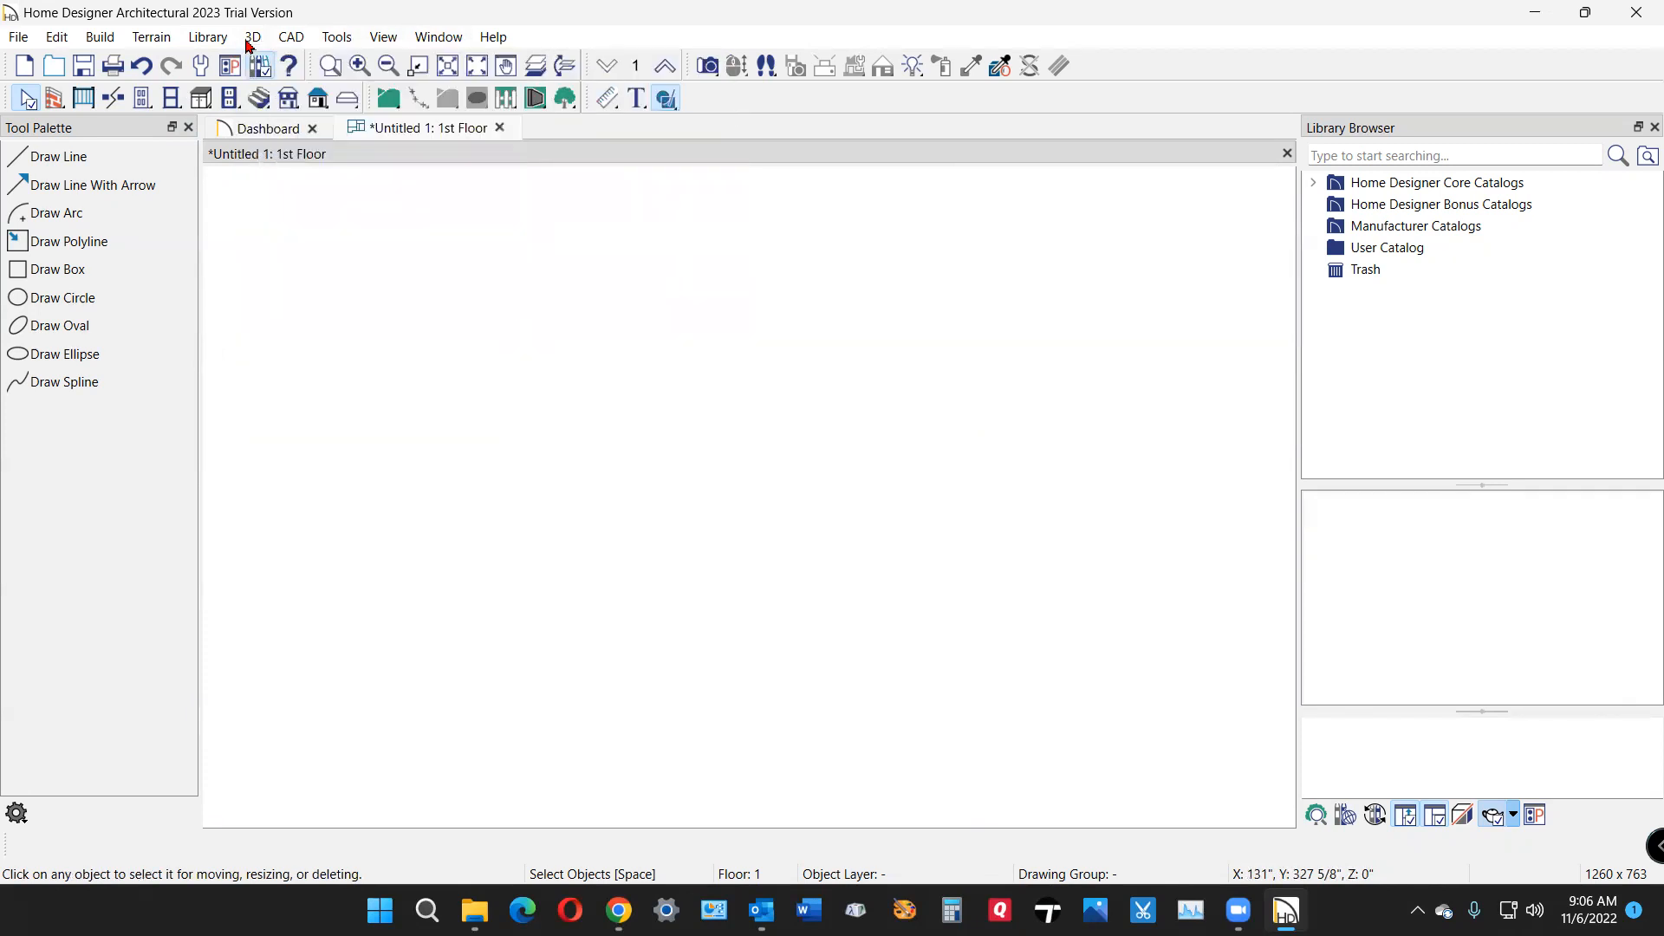
Step: Choose the plain Slab tool from the Build menu to draw a rectangular slab
{"action": "left_click", "coordinate": [99, 36]}
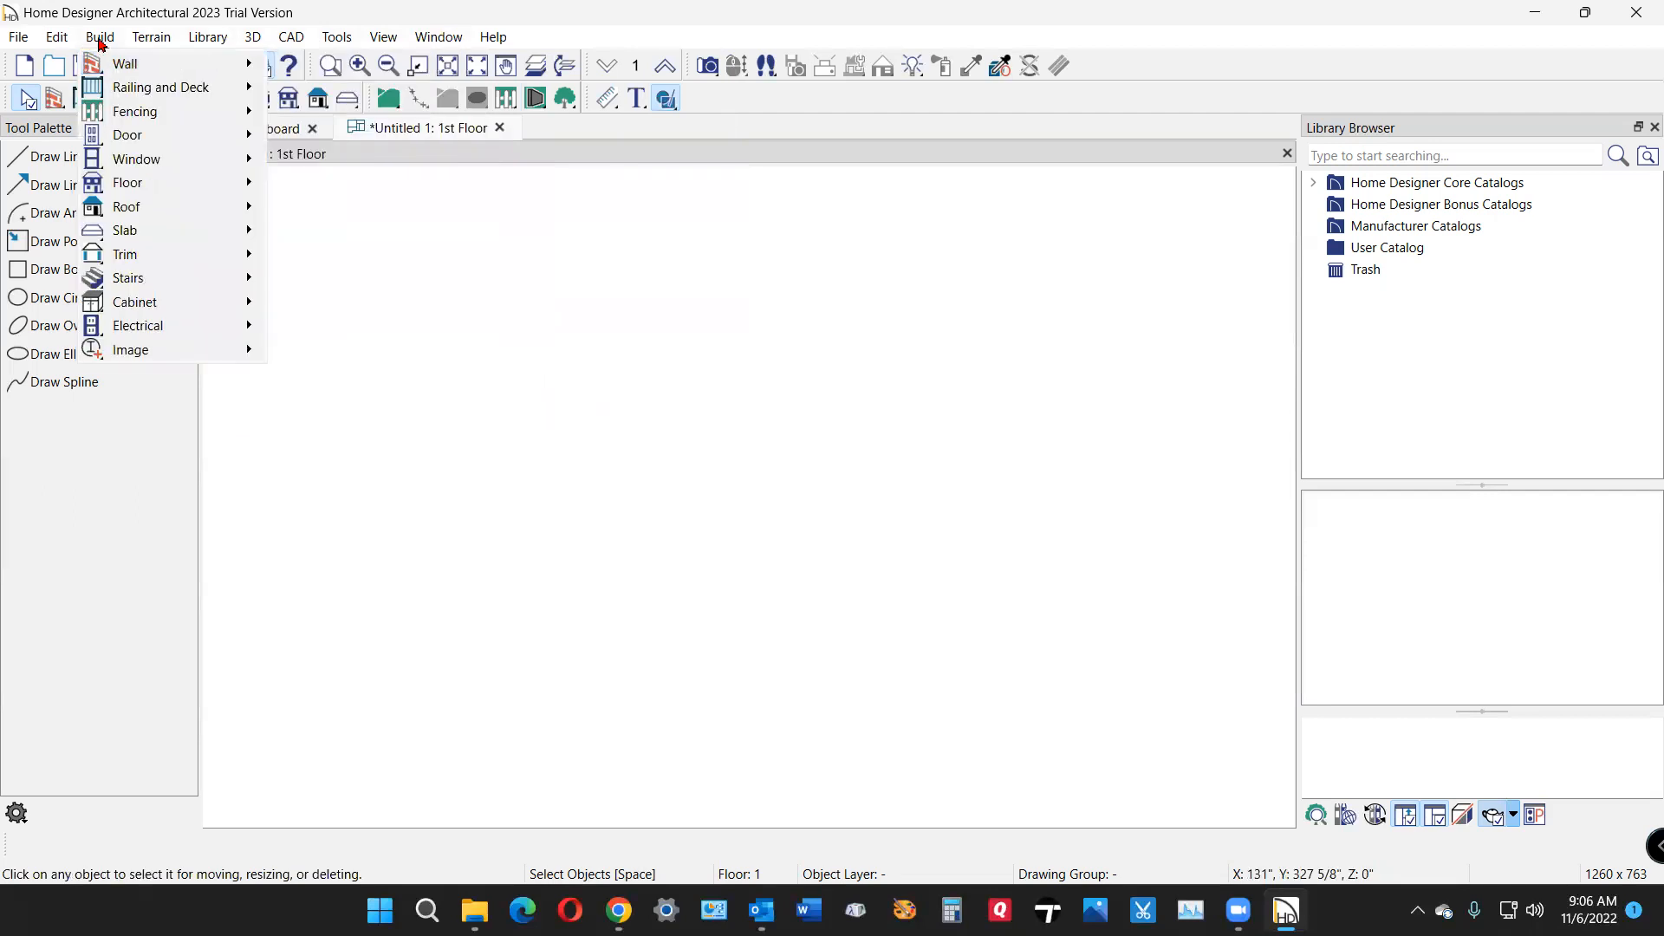
{"action": "mouse_move", "coordinate": [127, 206]}
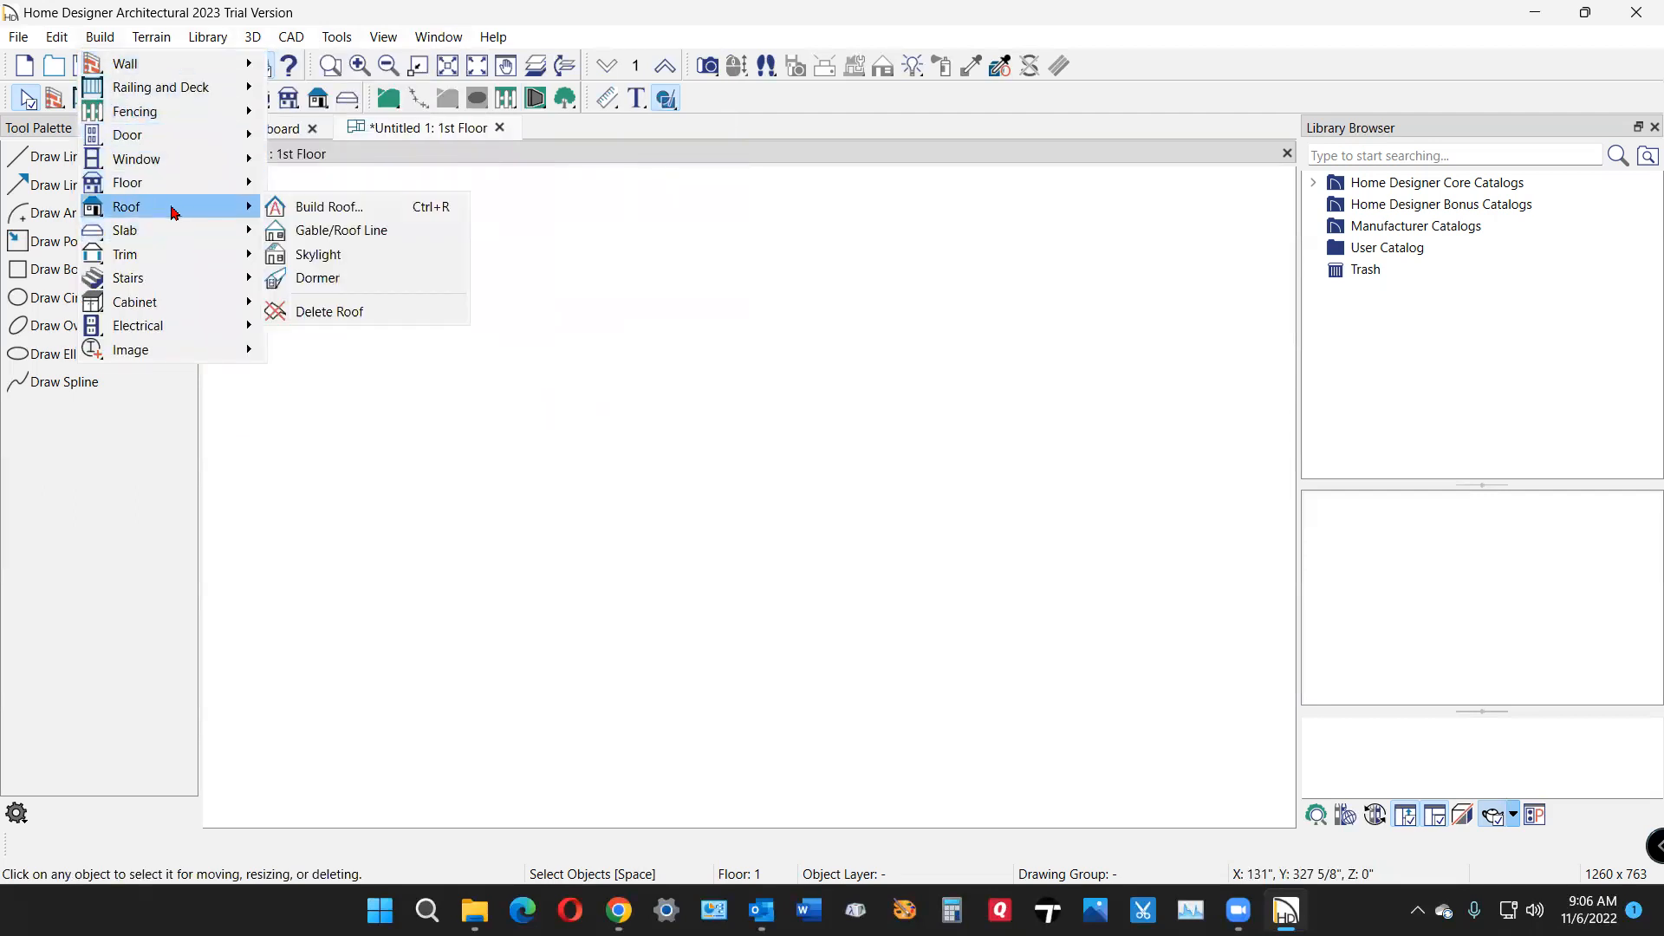
{"action": "mouse_move", "coordinate": [170, 277]}
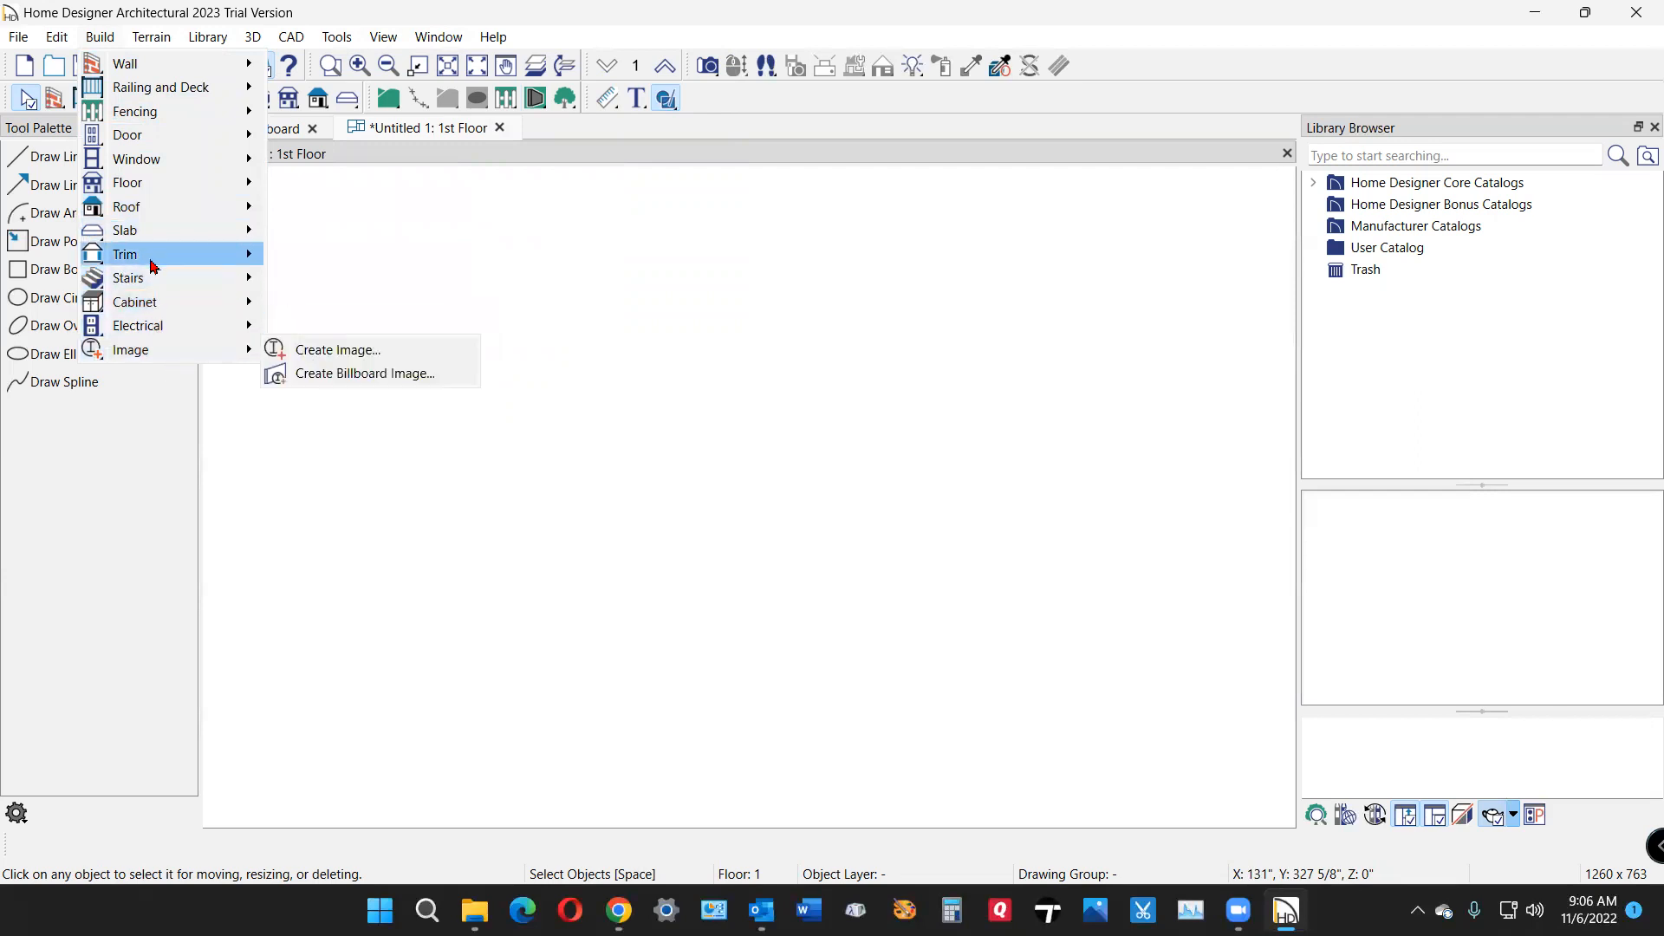
{"action": "mouse_move", "coordinate": [126, 135]}
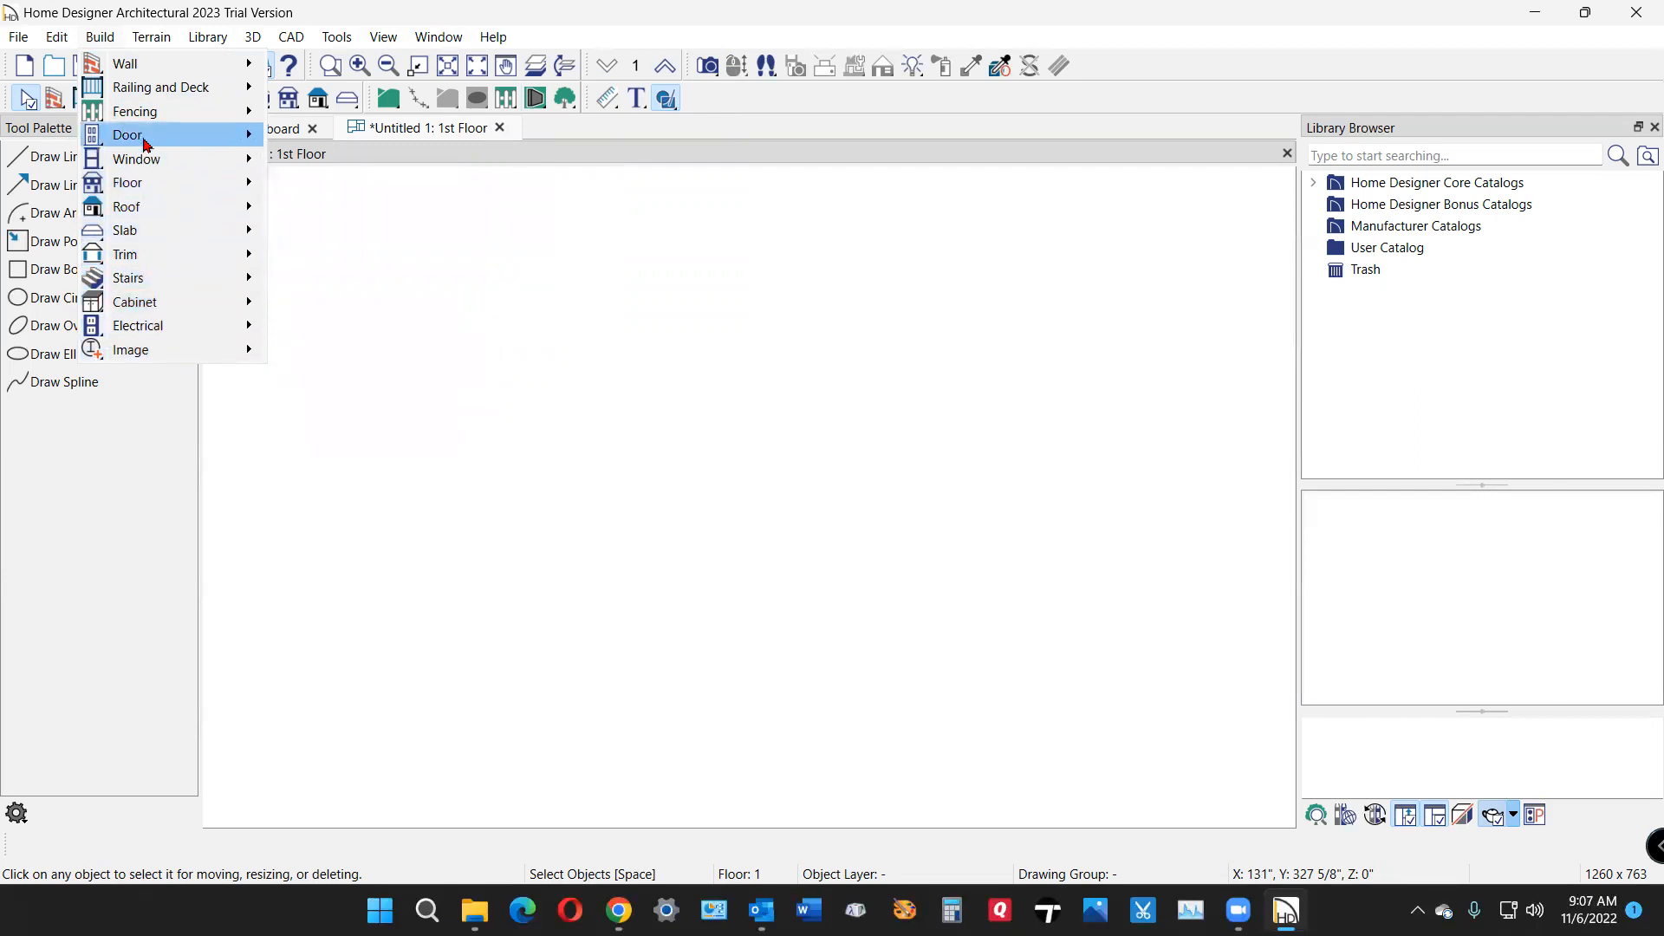
{"action": "mouse_move", "coordinate": [124, 64]}
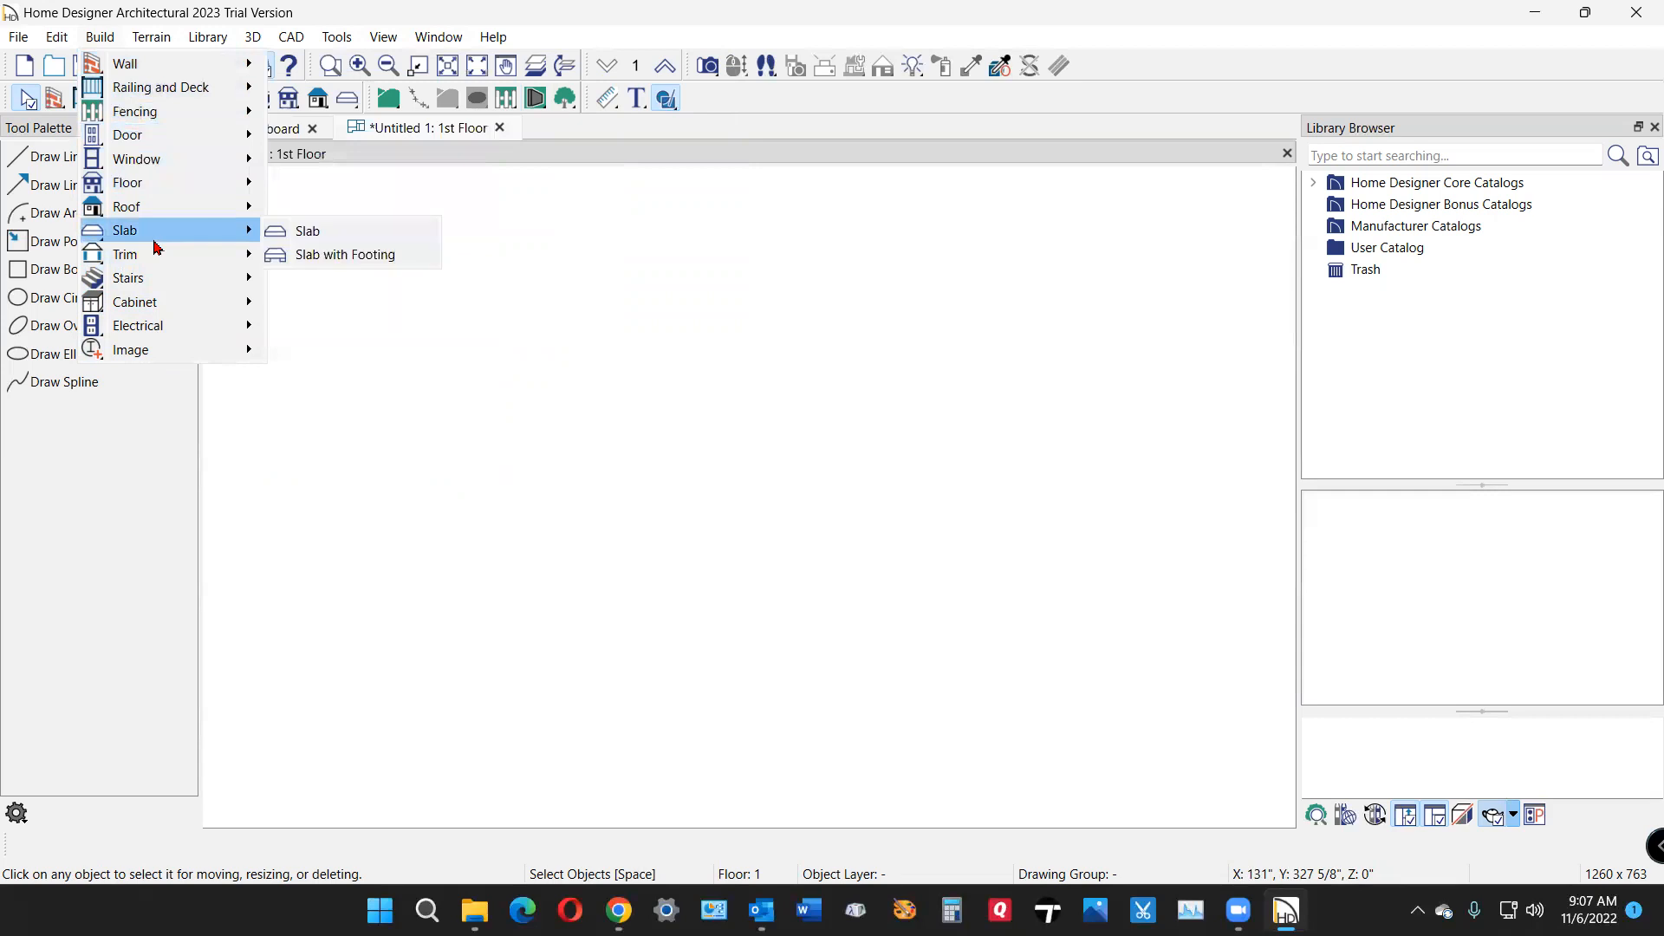
{"action": "mouse_move", "coordinate": [309, 231]}
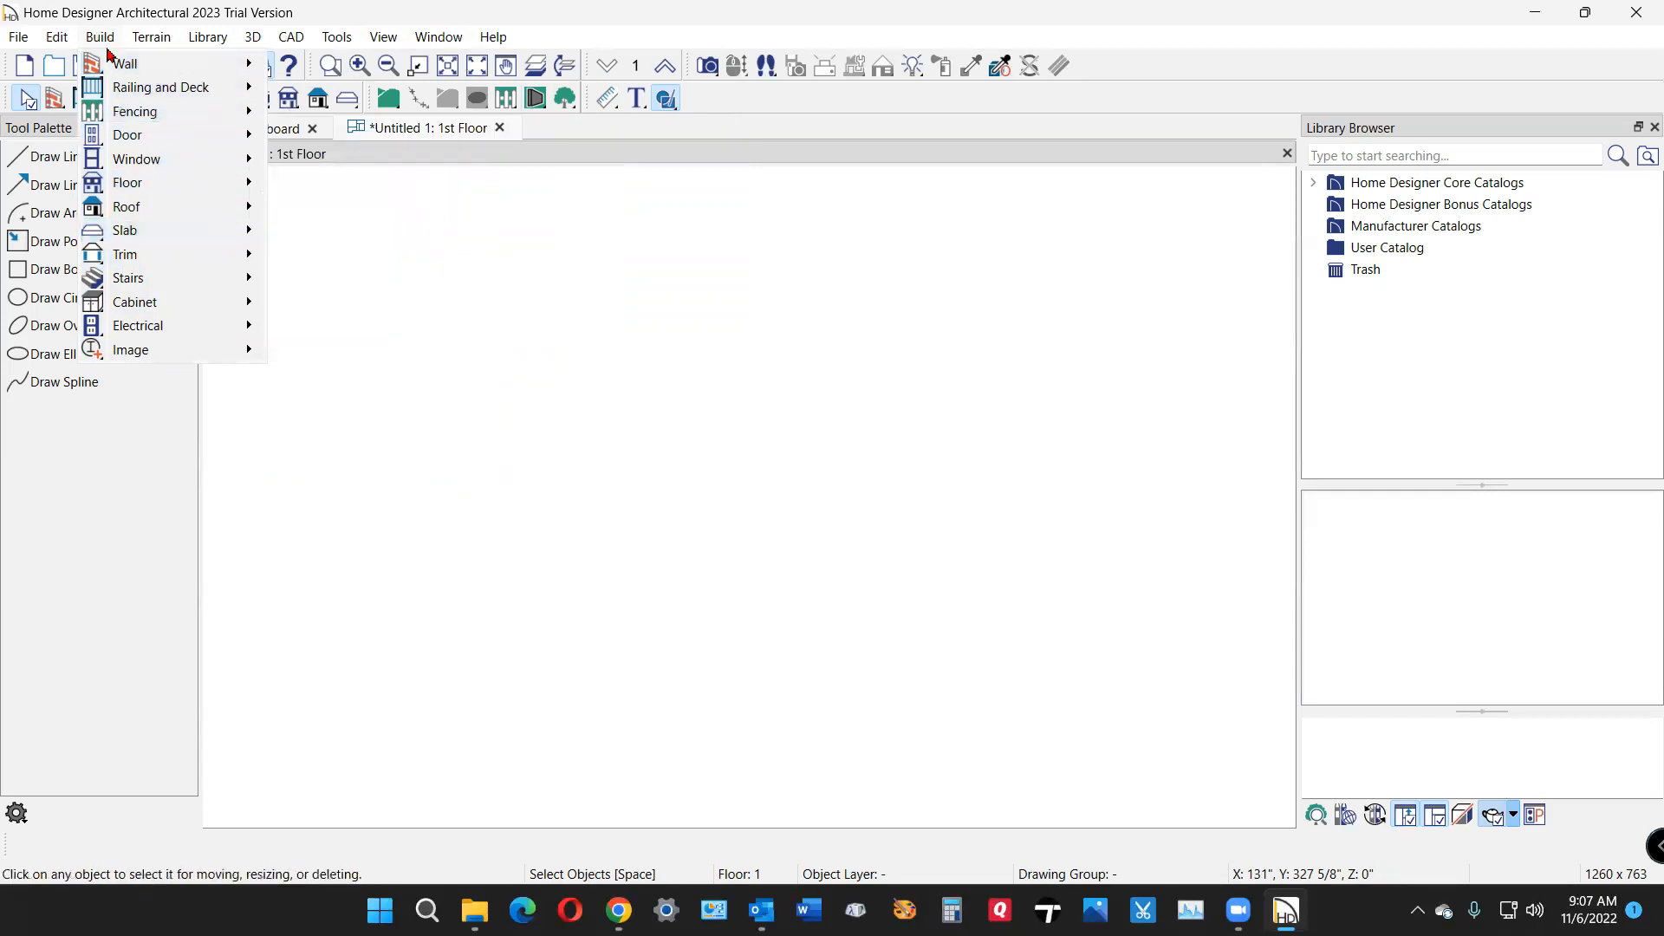
{"action": "mouse_move", "coordinate": [124, 230]}
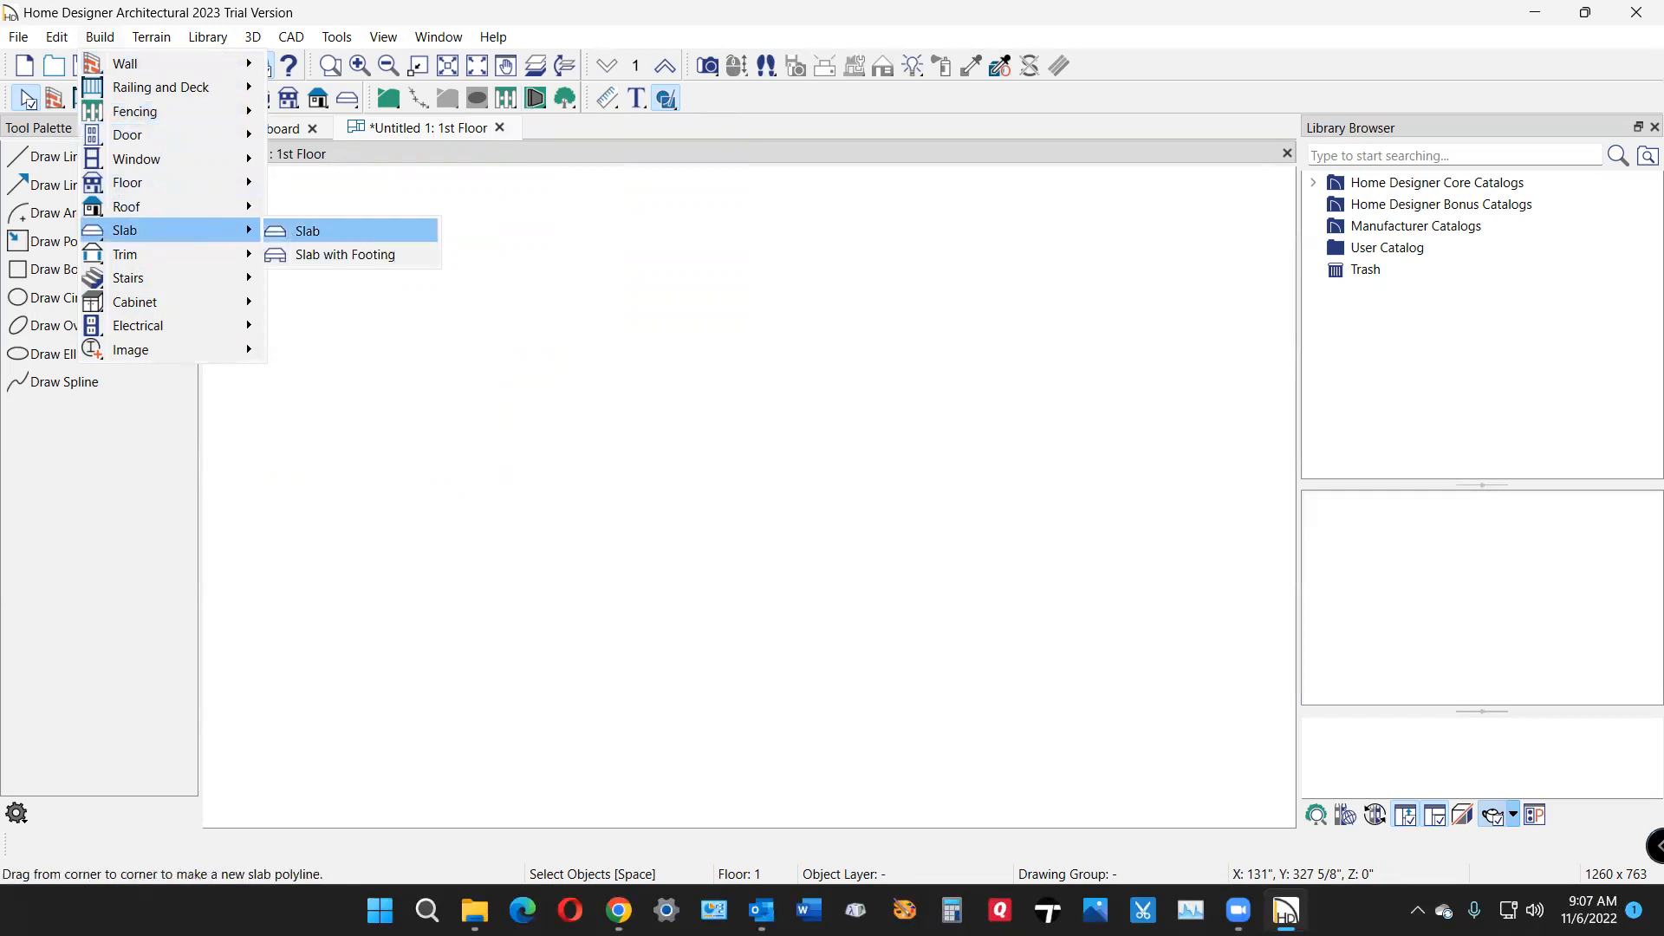
{"action": "left_click", "coordinate": [309, 230]}
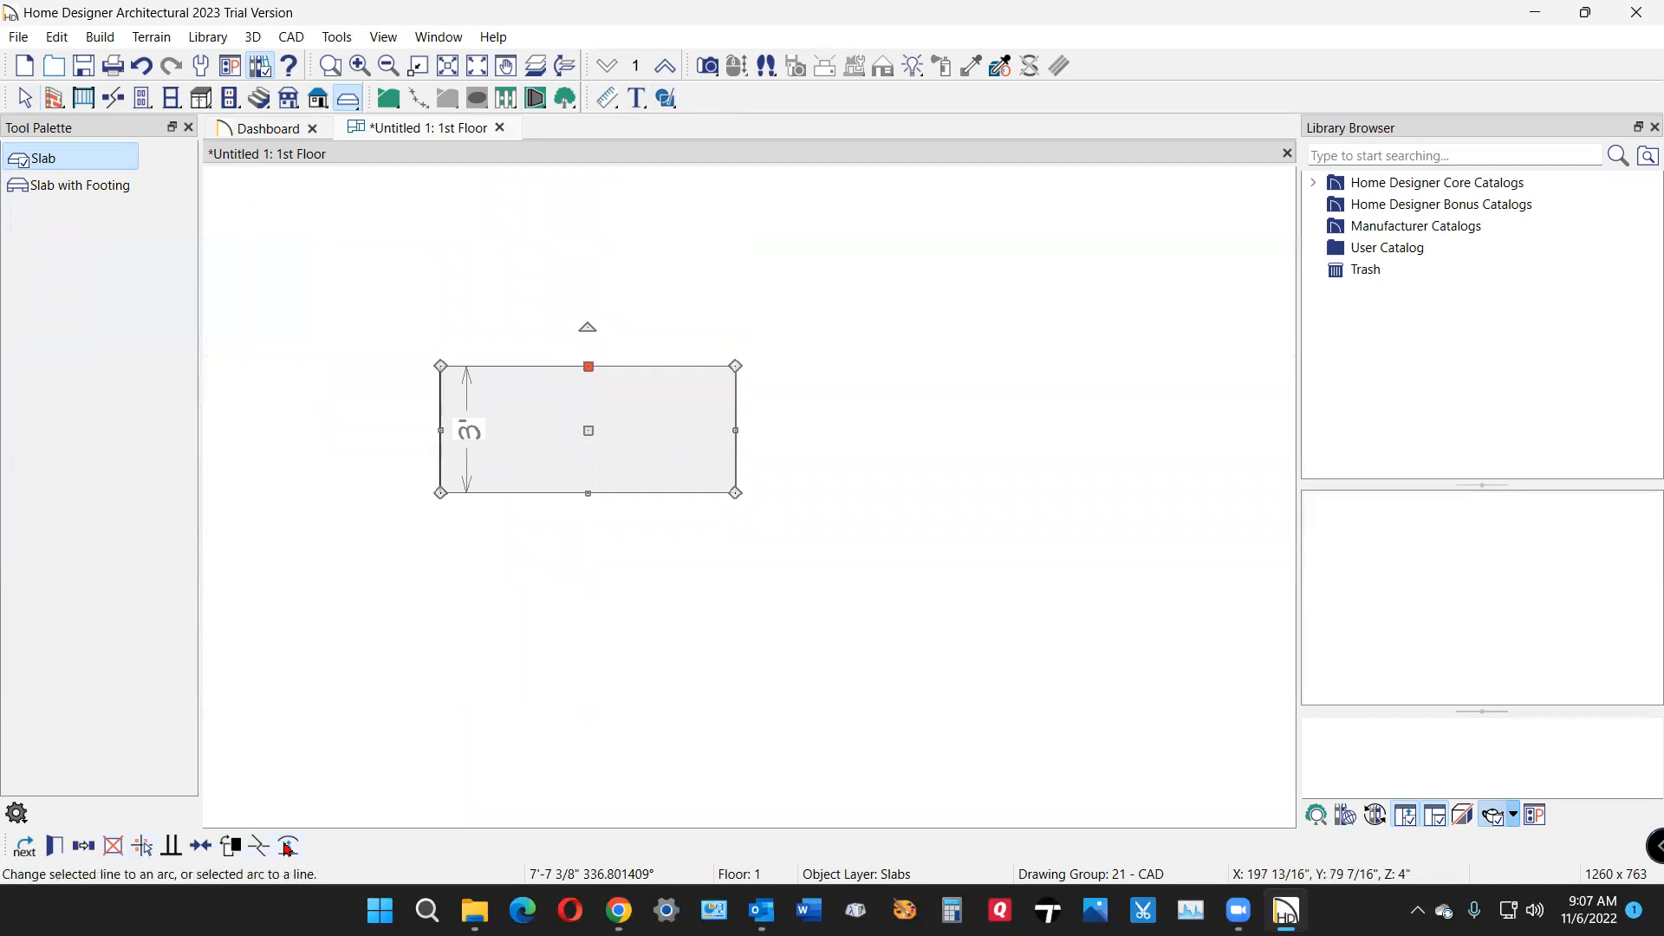
{"action": "mouse_move", "coordinate": [286, 845]}
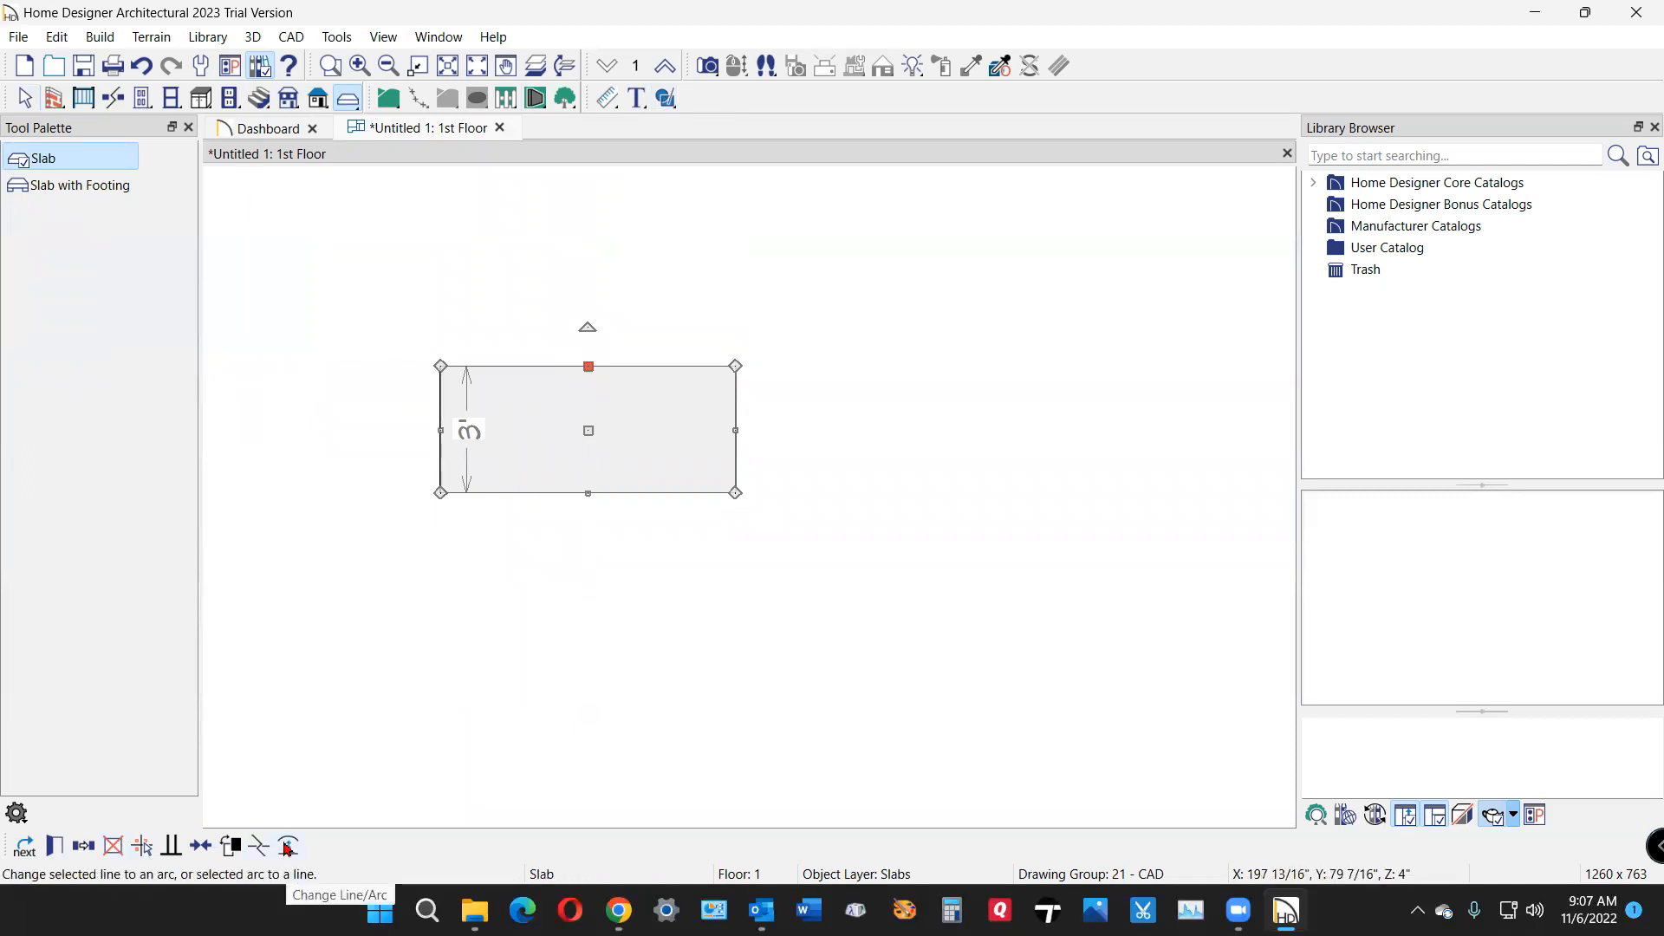
Step: Bend the slab's bottom edge into an arc and pull its right side outward
{"action": "left_click", "coordinate": [286, 846]}
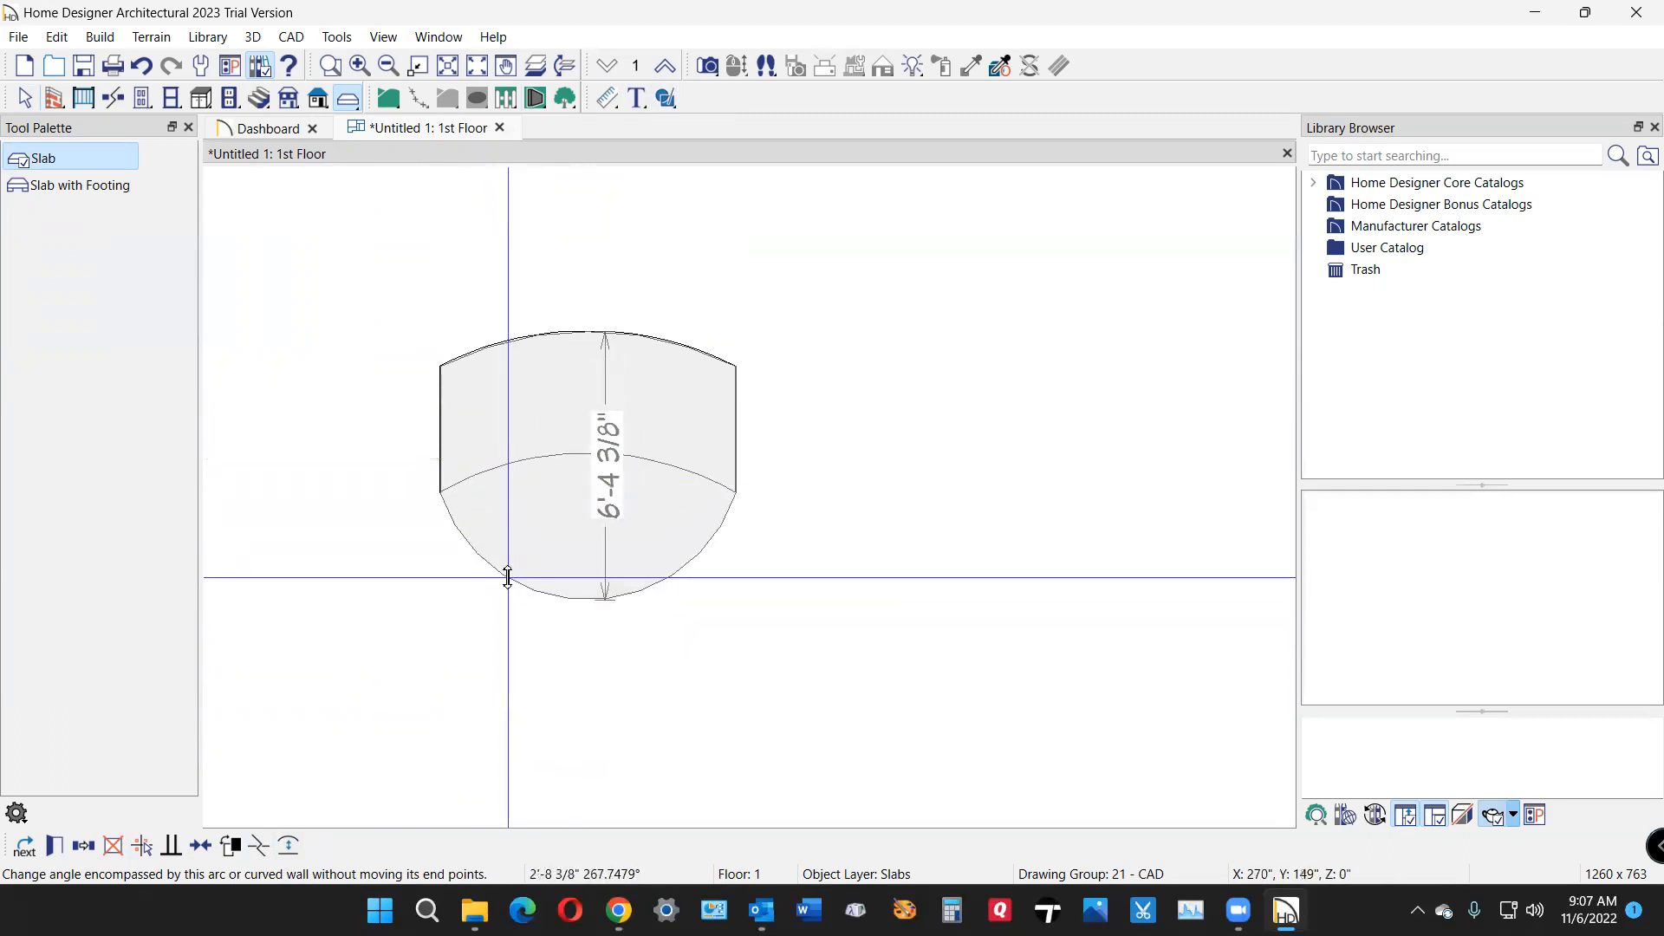
{"action": "left_click_drag", "start_coordinate": [508, 575], "coordinate": [502, 596]}
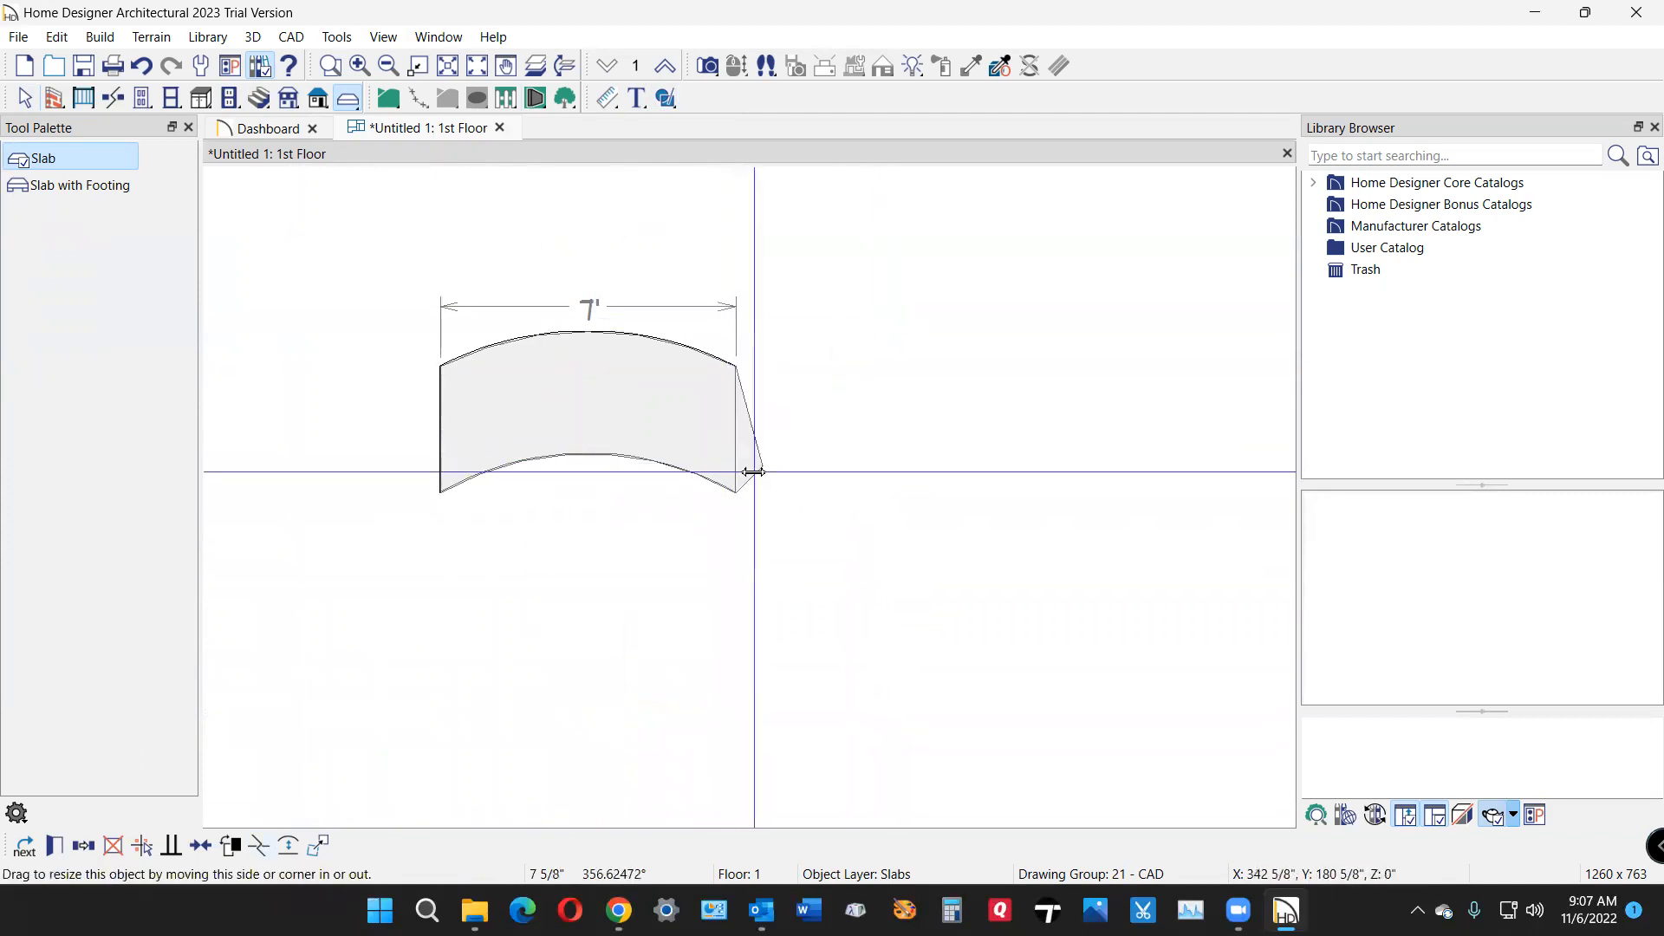
{"action": "left_click_drag", "start_coordinate": [754, 472], "coordinate": [955, 764]}
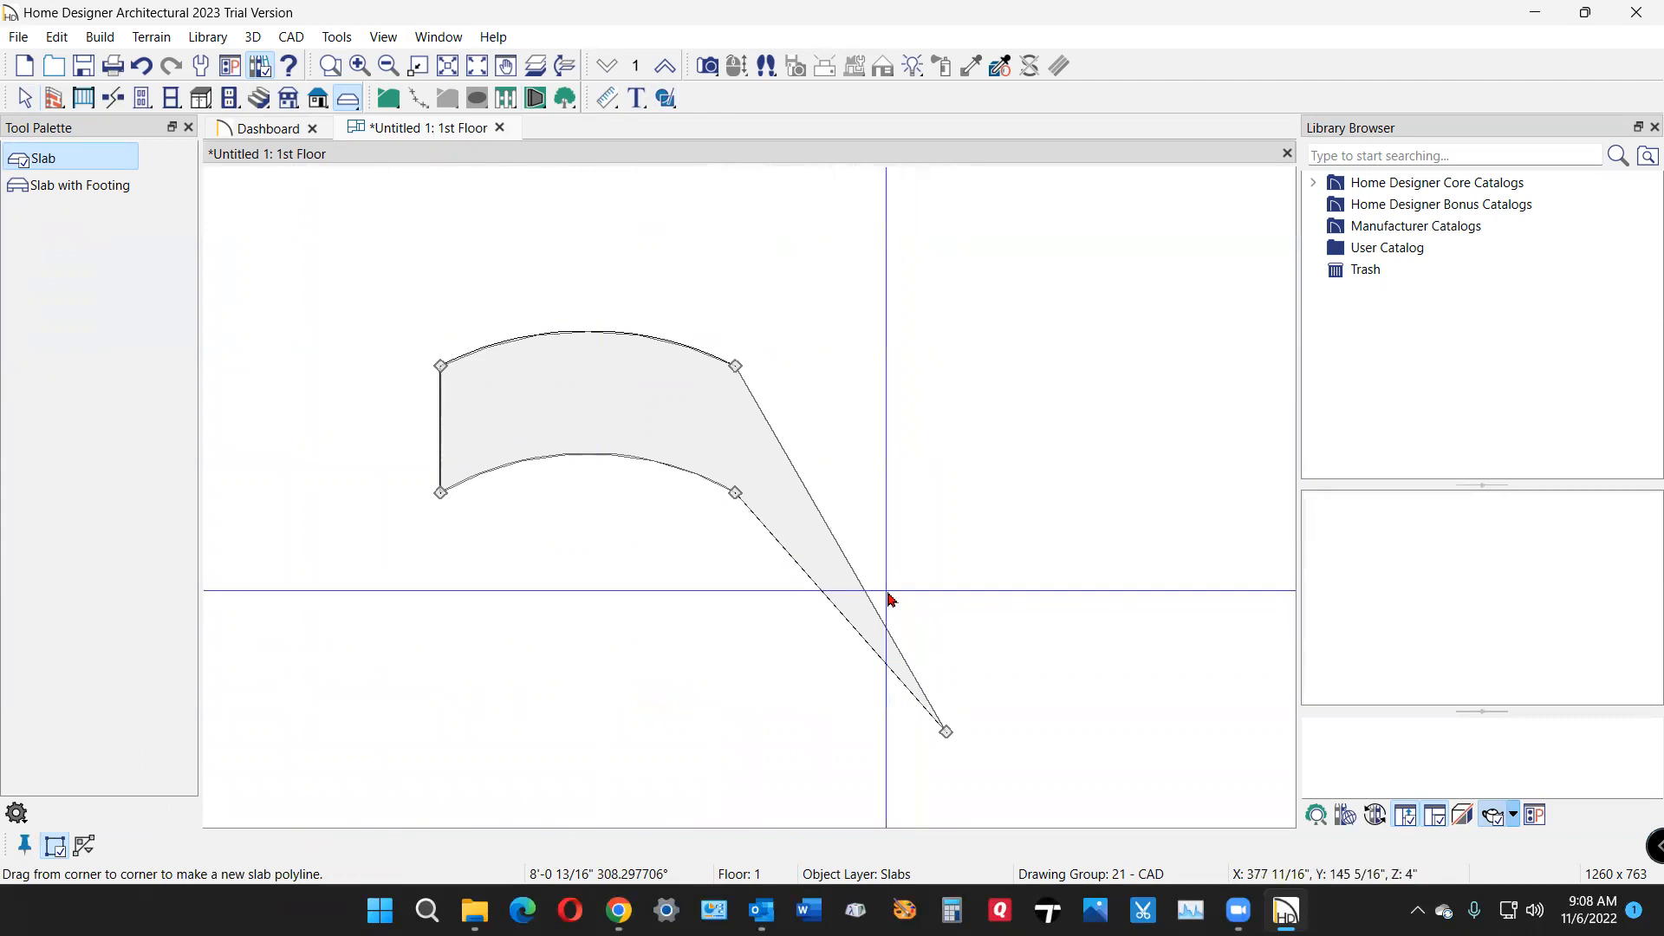
Step: Extend the slab downward with a new segment, widen it to match, and curve it to continue the arc
{"action": "left_click_drag", "start_coordinate": [948, 730], "coordinate": [970, 568]}
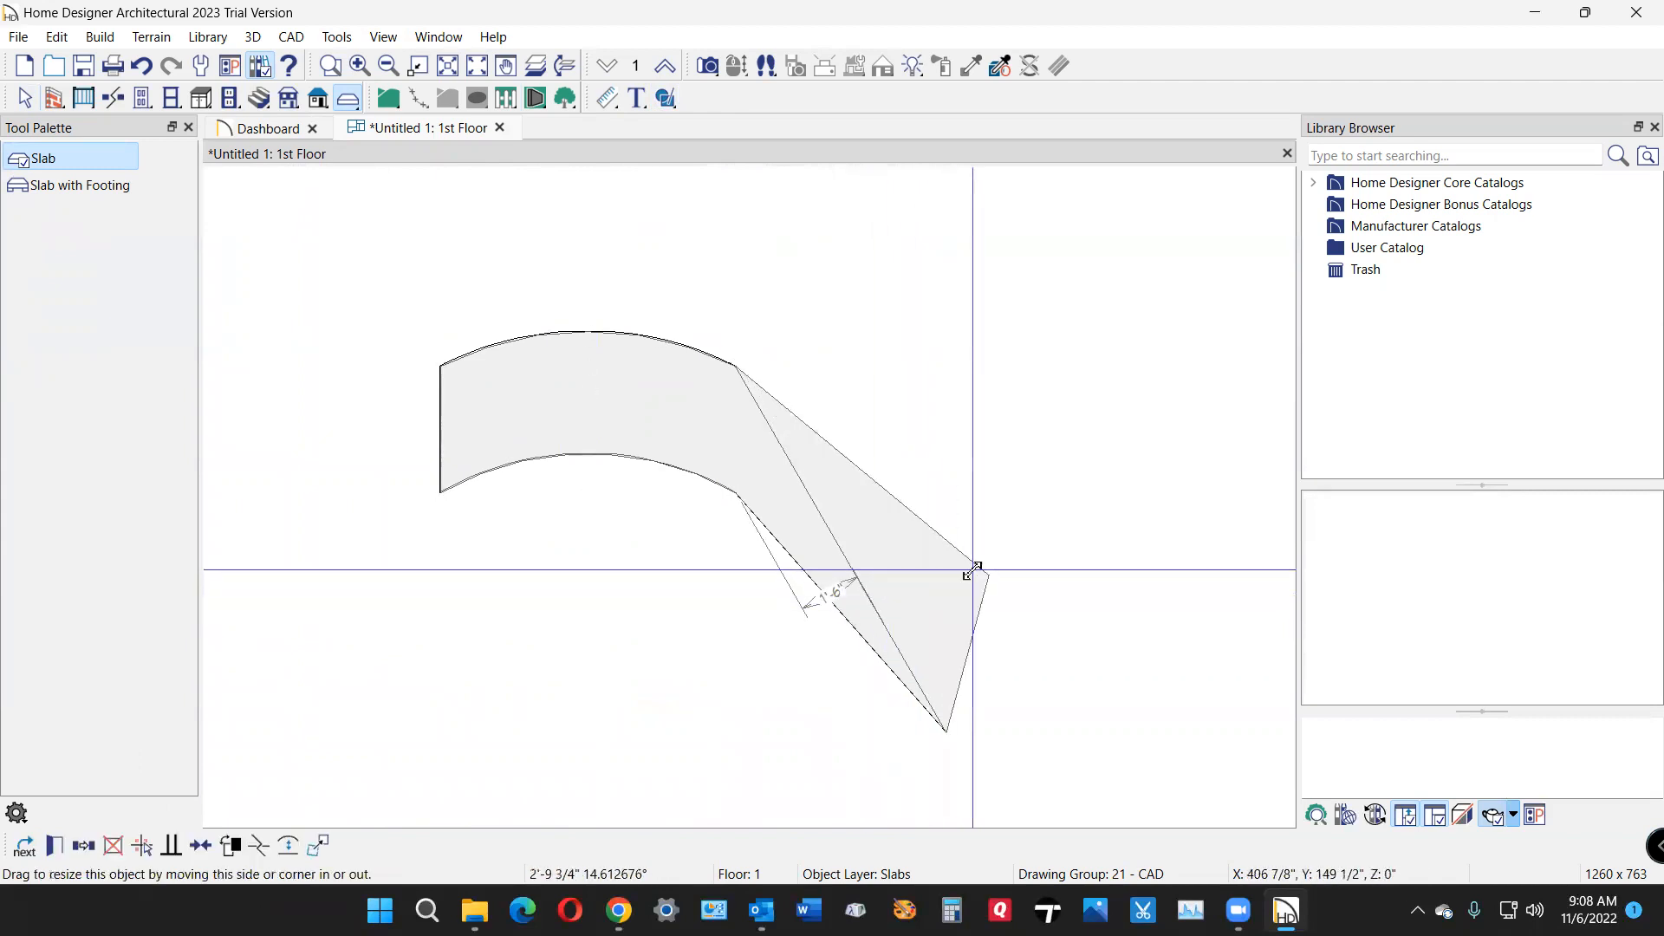
{"action": "left_click_drag", "start_coordinate": [971, 568], "coordinate": [1023, 641]}
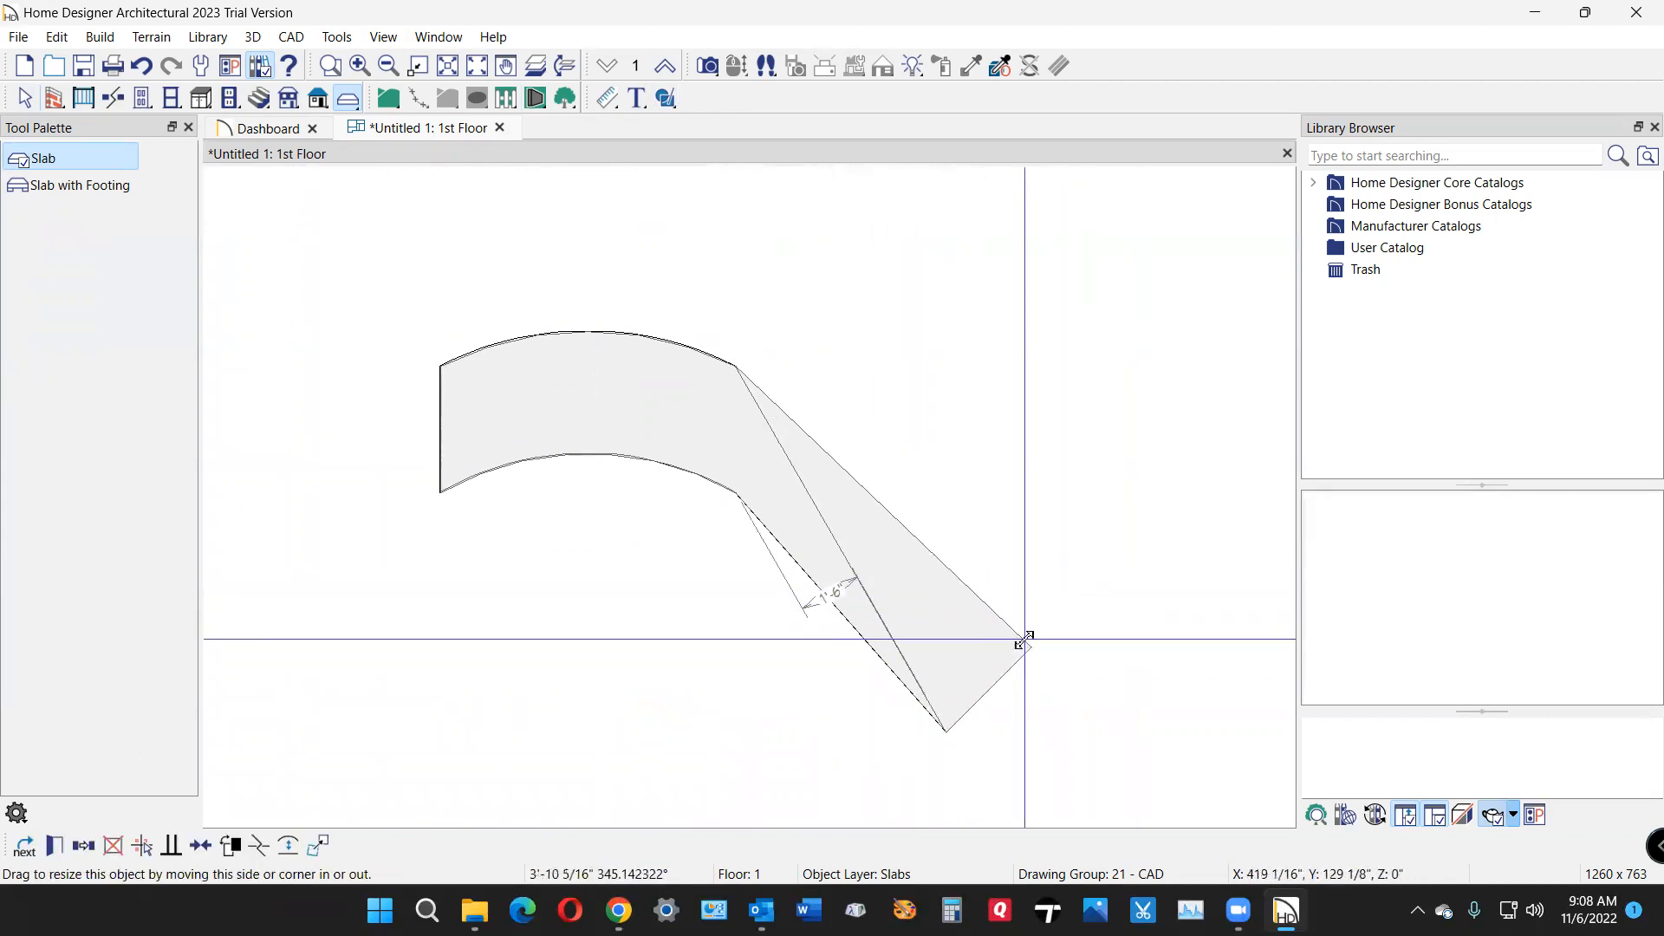
{"action": "left_click_drag", "start_coordinate": [1025, 639], "coordinate": [964, 617]}
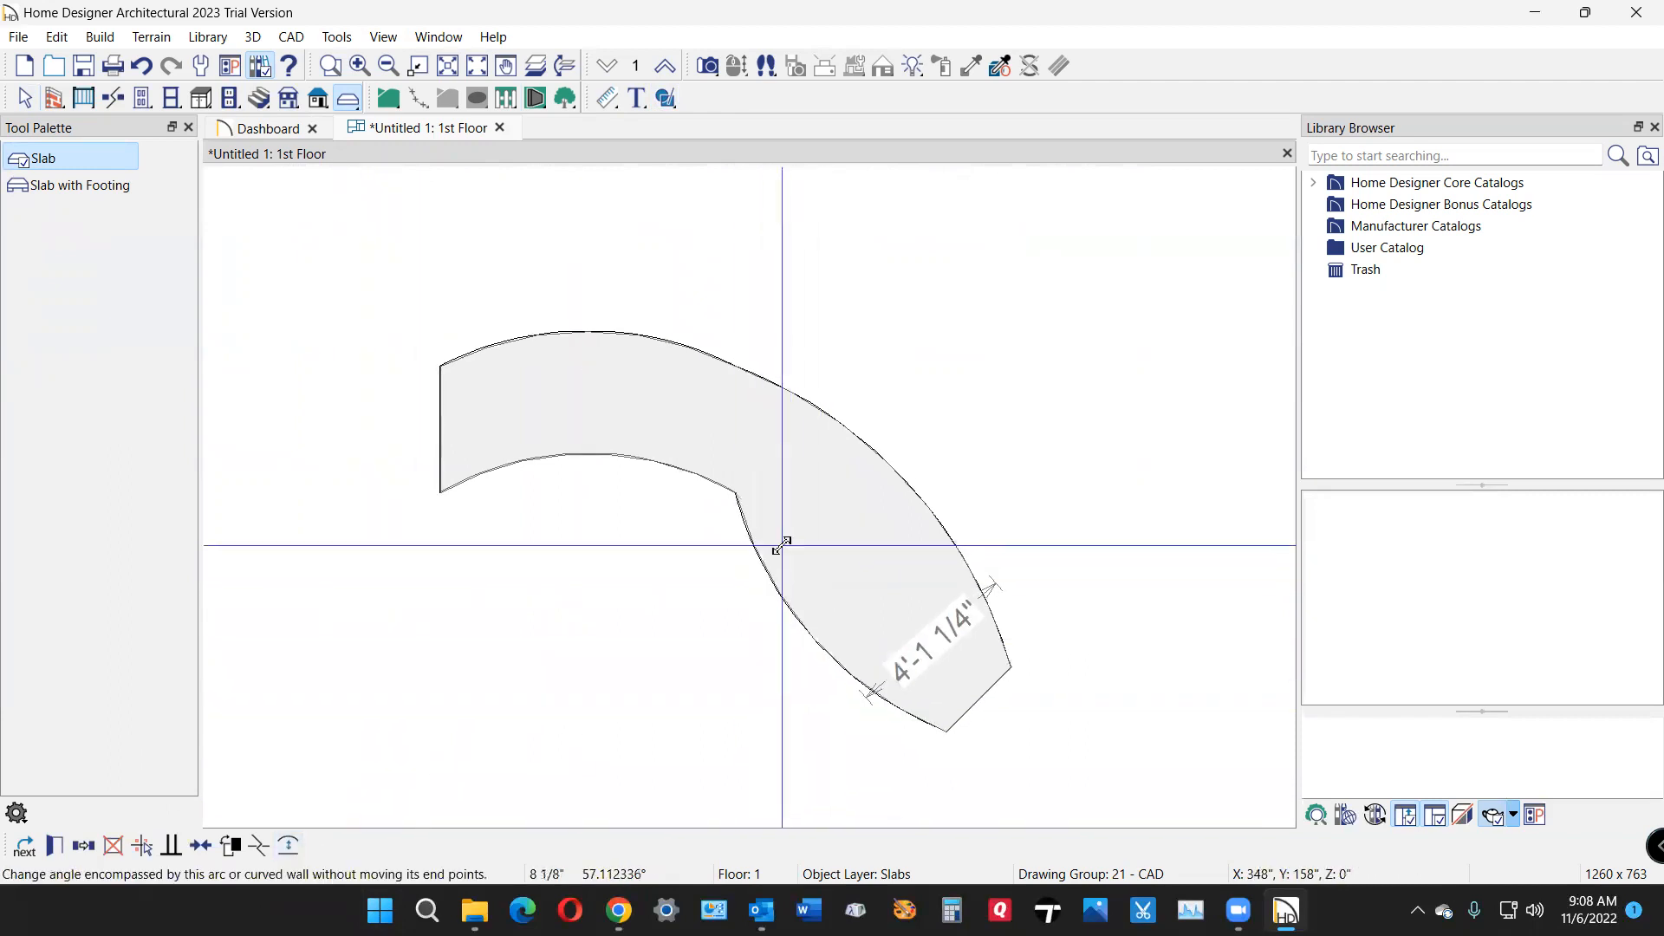
{"action": "left_click_drag", "start_coordinate": [783, 543], "coordinate": [804, 532]}
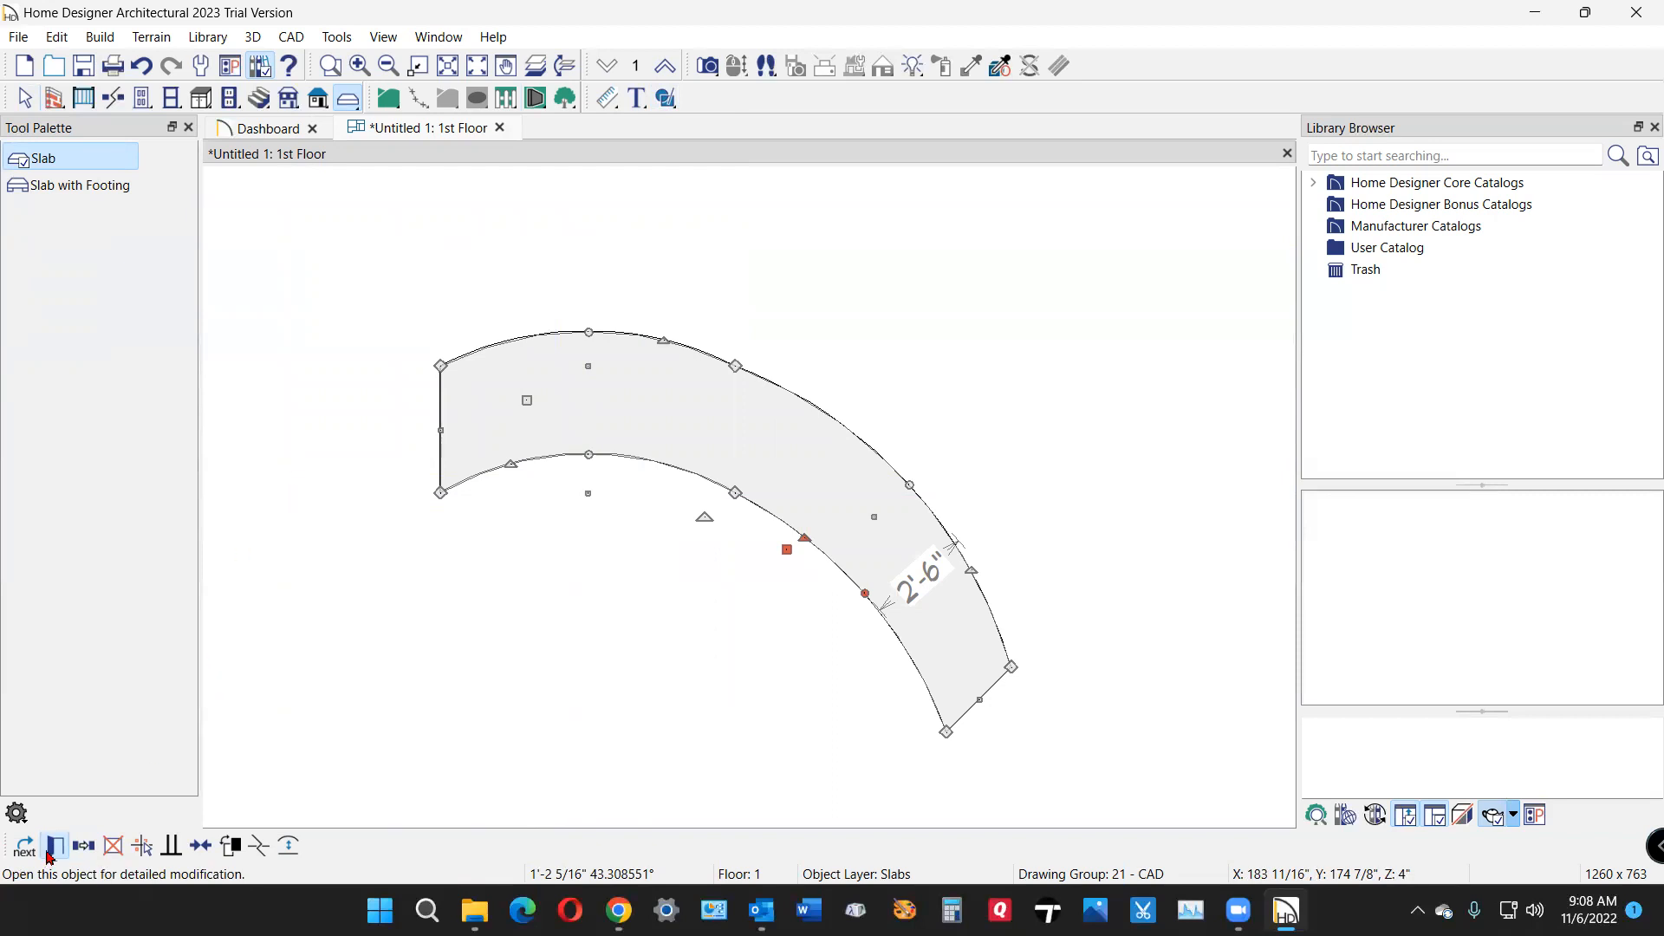
Step: Set the slab's Thickness to 96" in the Slab Specification dialog and confirm
{"action": "left_click", "coordinate": [54, 844]}
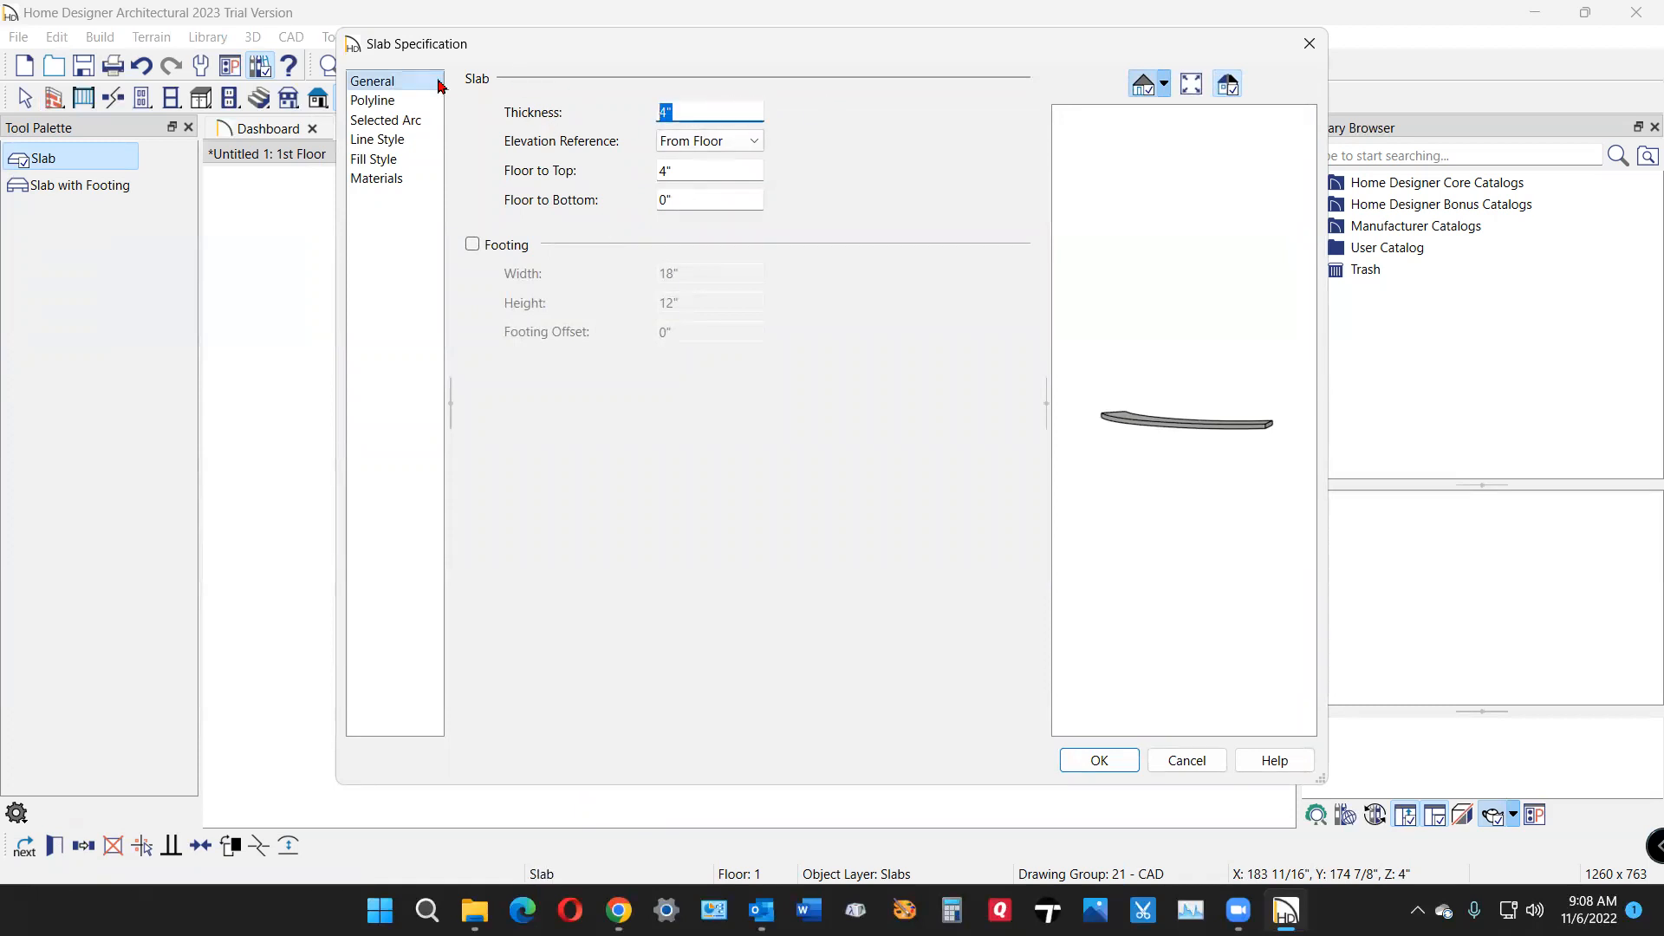
{"action": "type", "text": "96"}
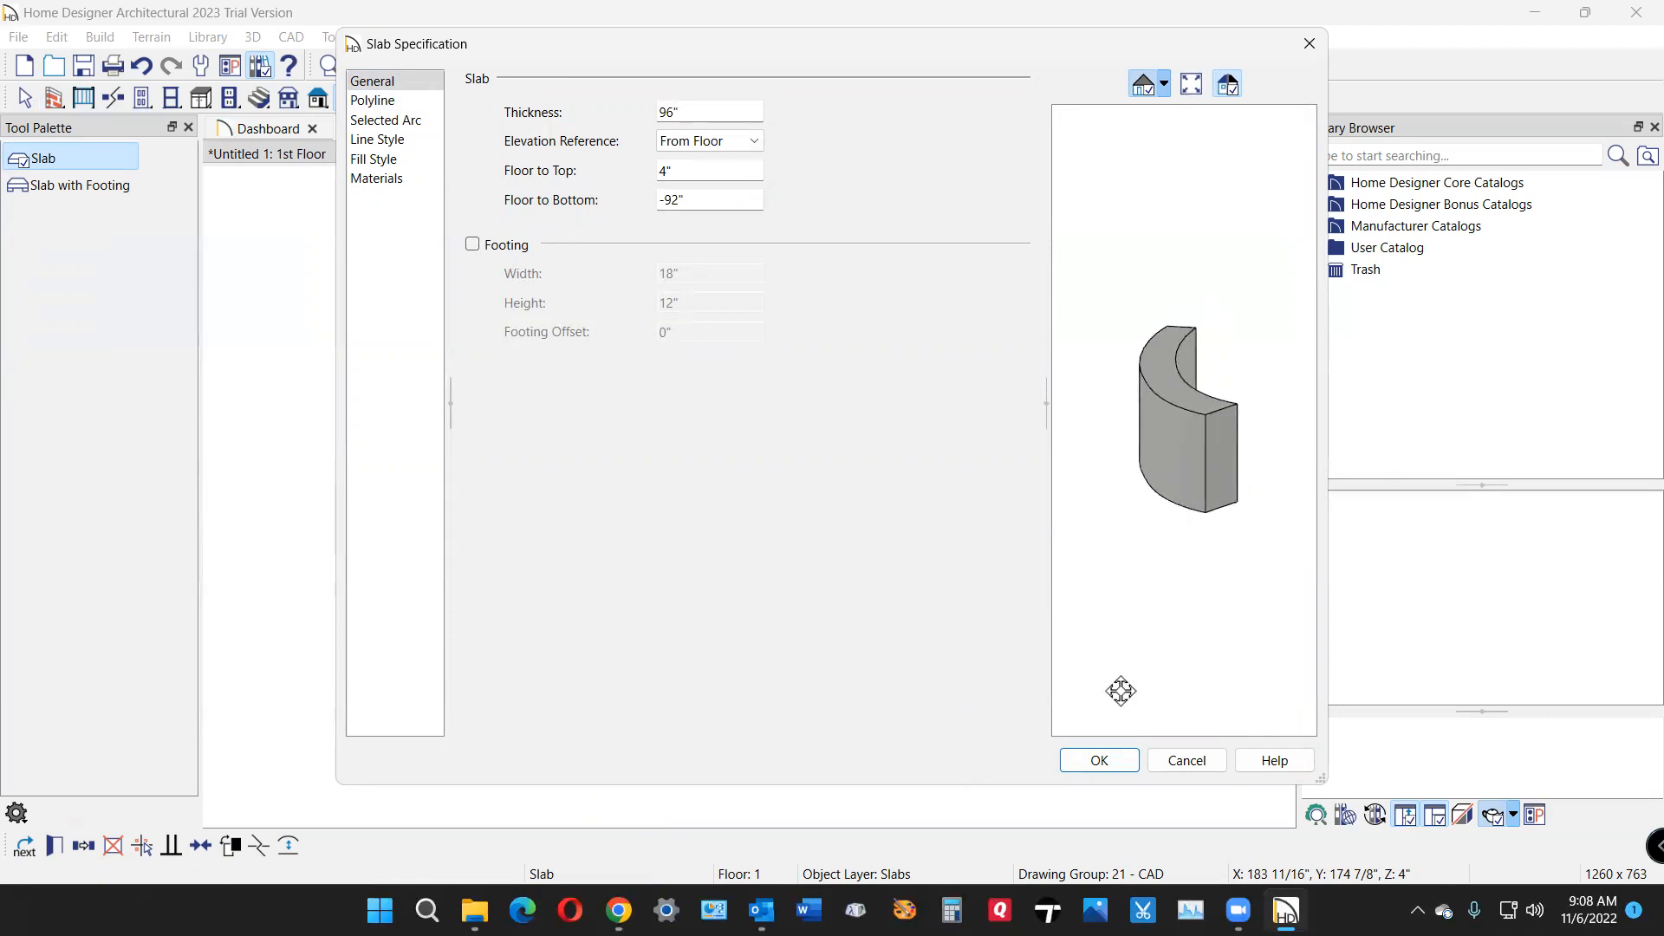
{"action": "left_click", "coordinate": [1097, 759]}
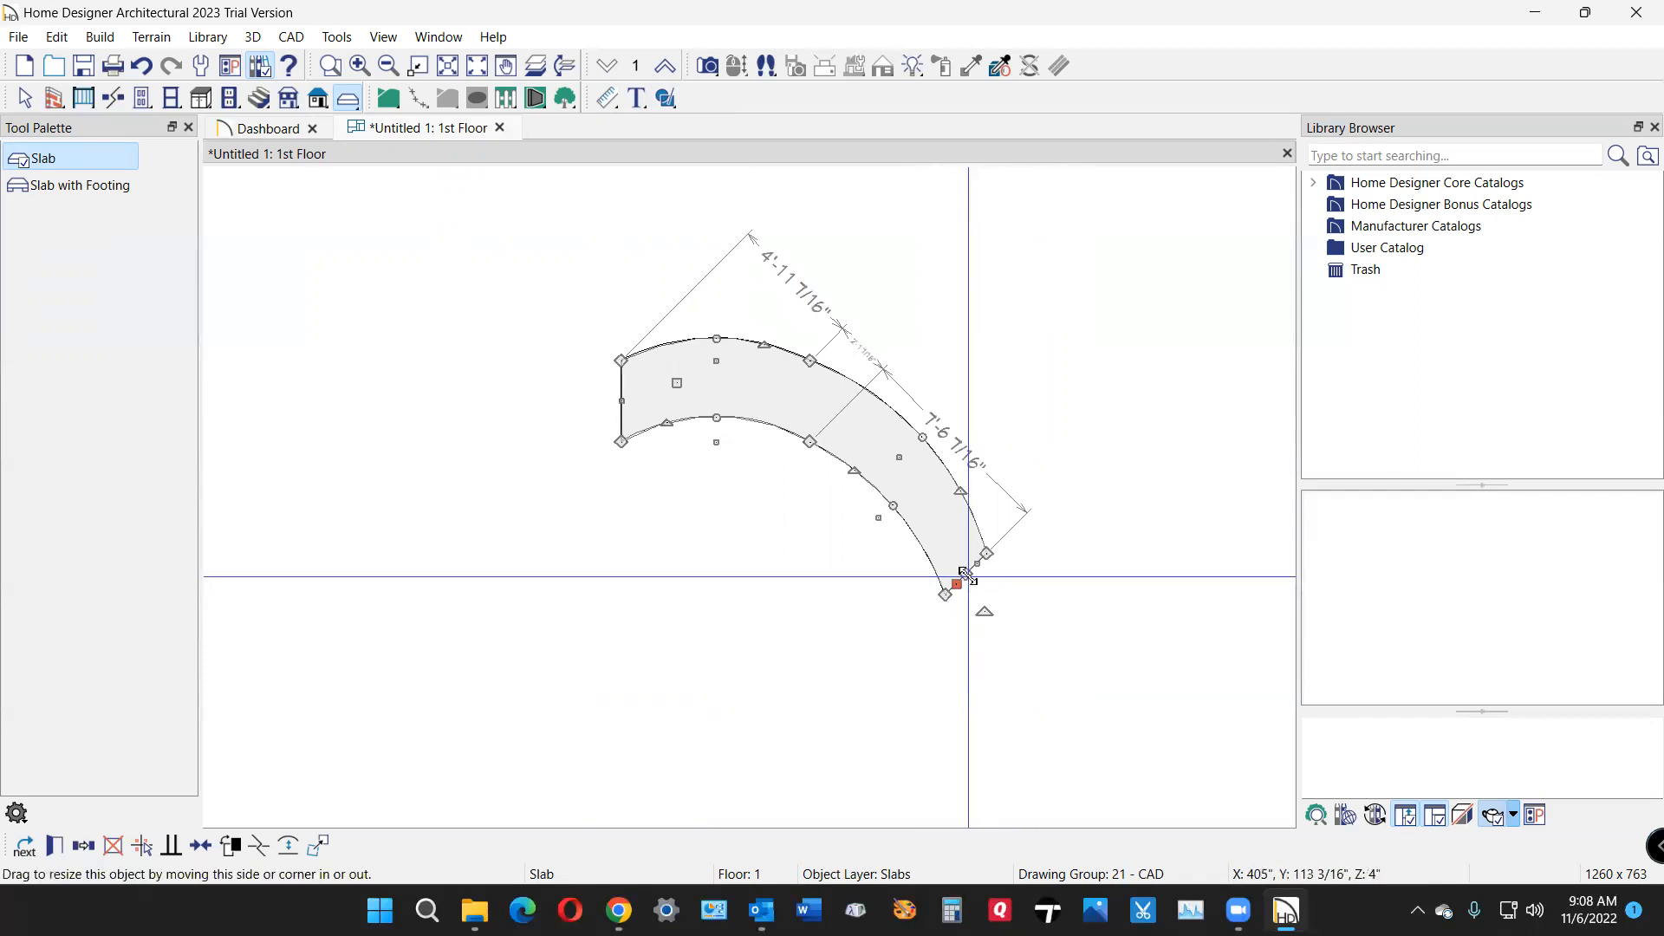
Step: Adjust the slab's end corner and add a third segment continuing the arc downward
{"action": "left_click_drag", "start_coordinate": [958, 574], "coordinate": [945, 710]}
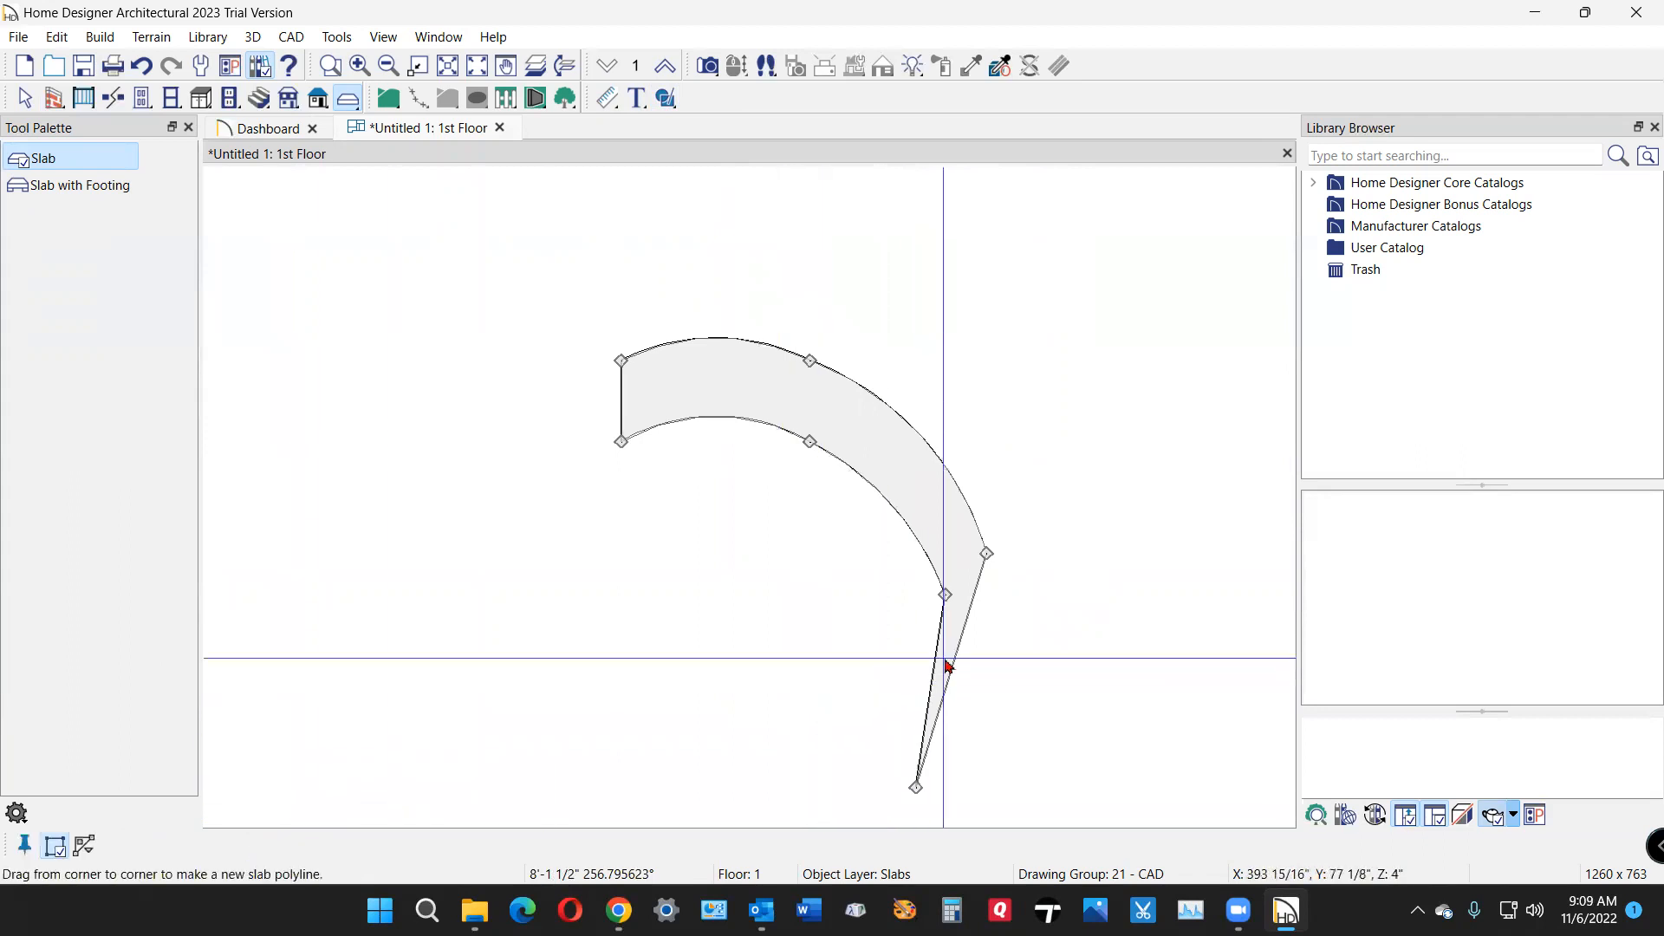
{"action": "left_click_drag", "start_coordinate": [943, 594], "coordinate": [989, 783]}
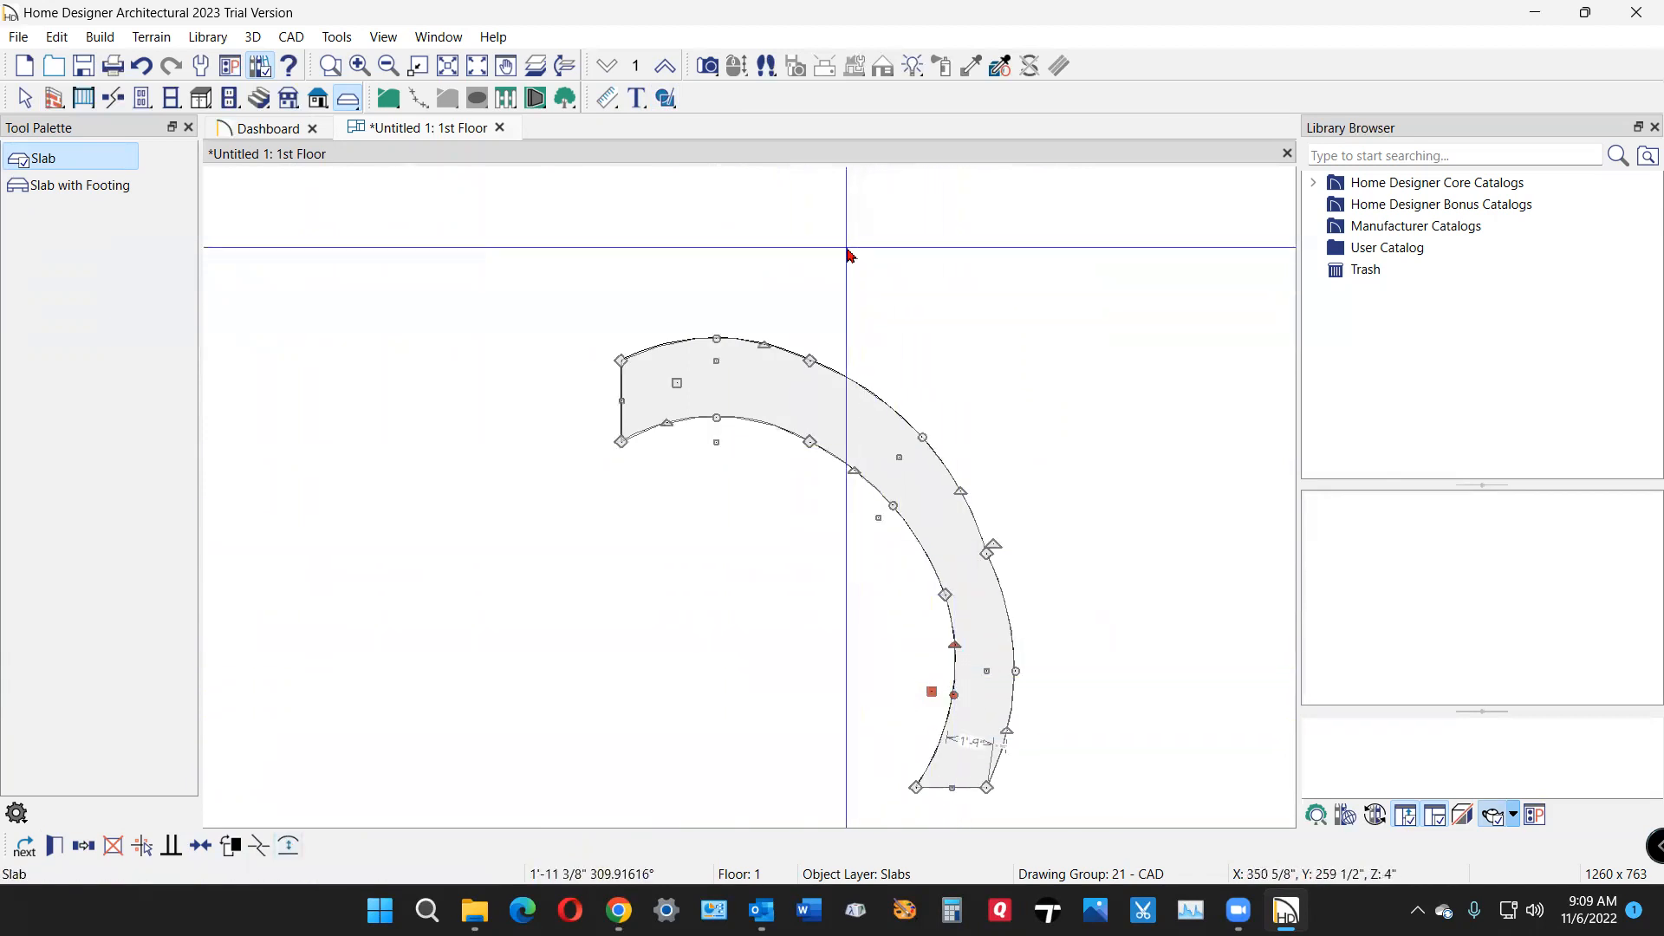
Step: Switch to a perspective 3D framing overview camera view of the wall
{"action": "left_click", "coordinate": [707, 66]}
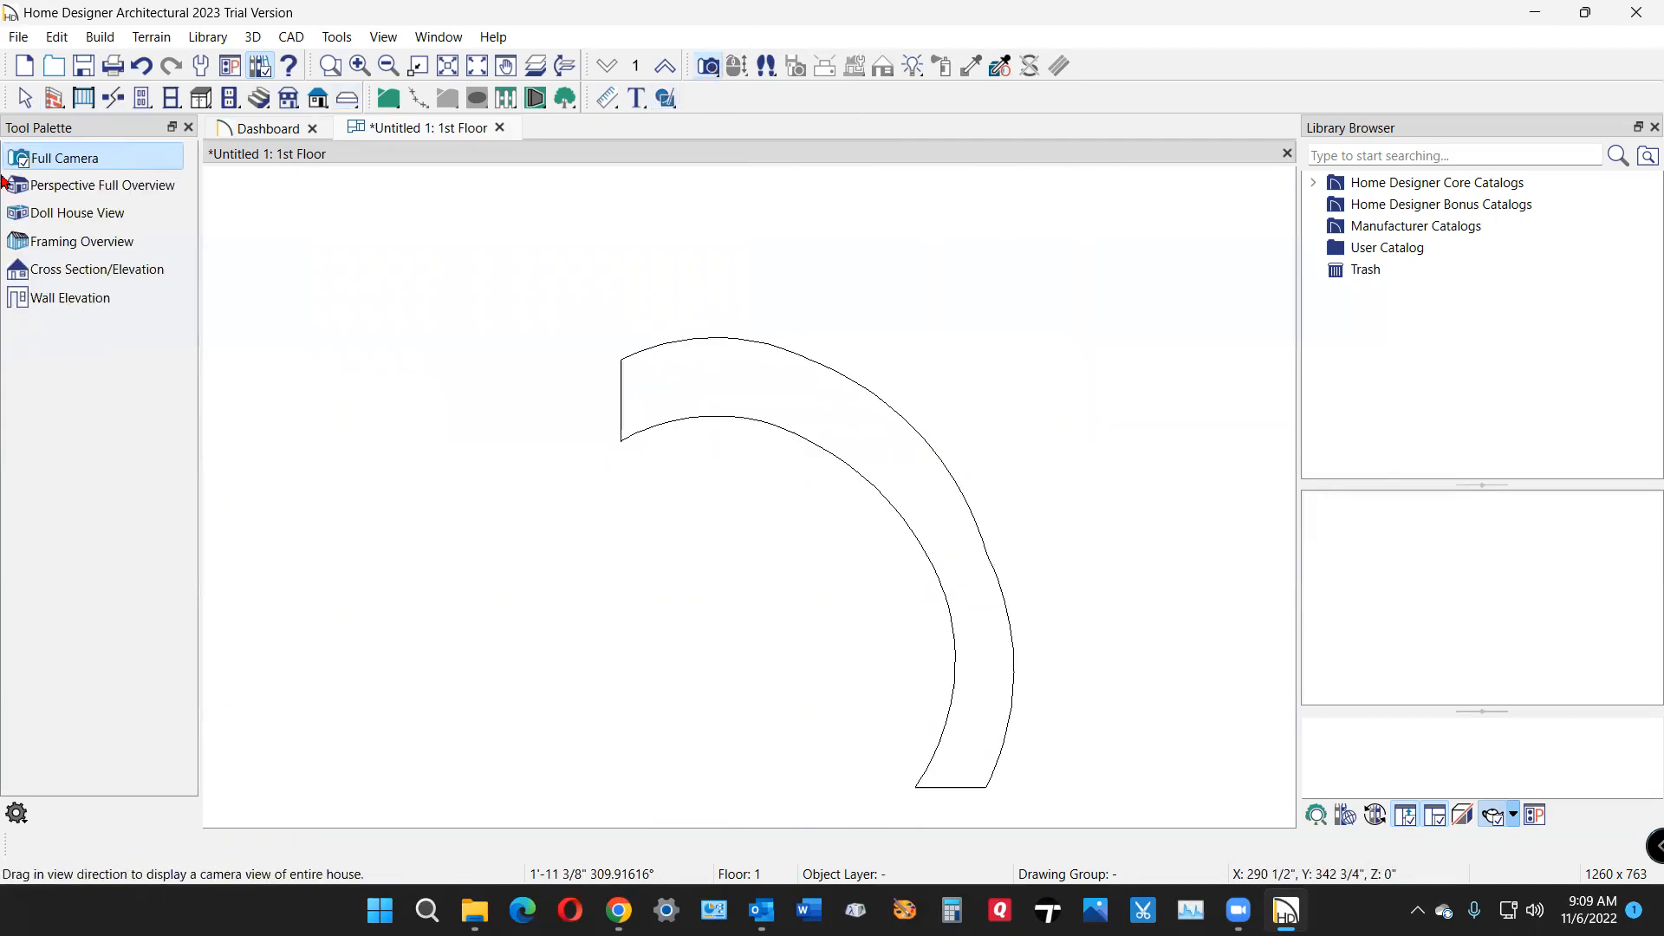
{"action": "left_click", "coordinate": [81, 241]}
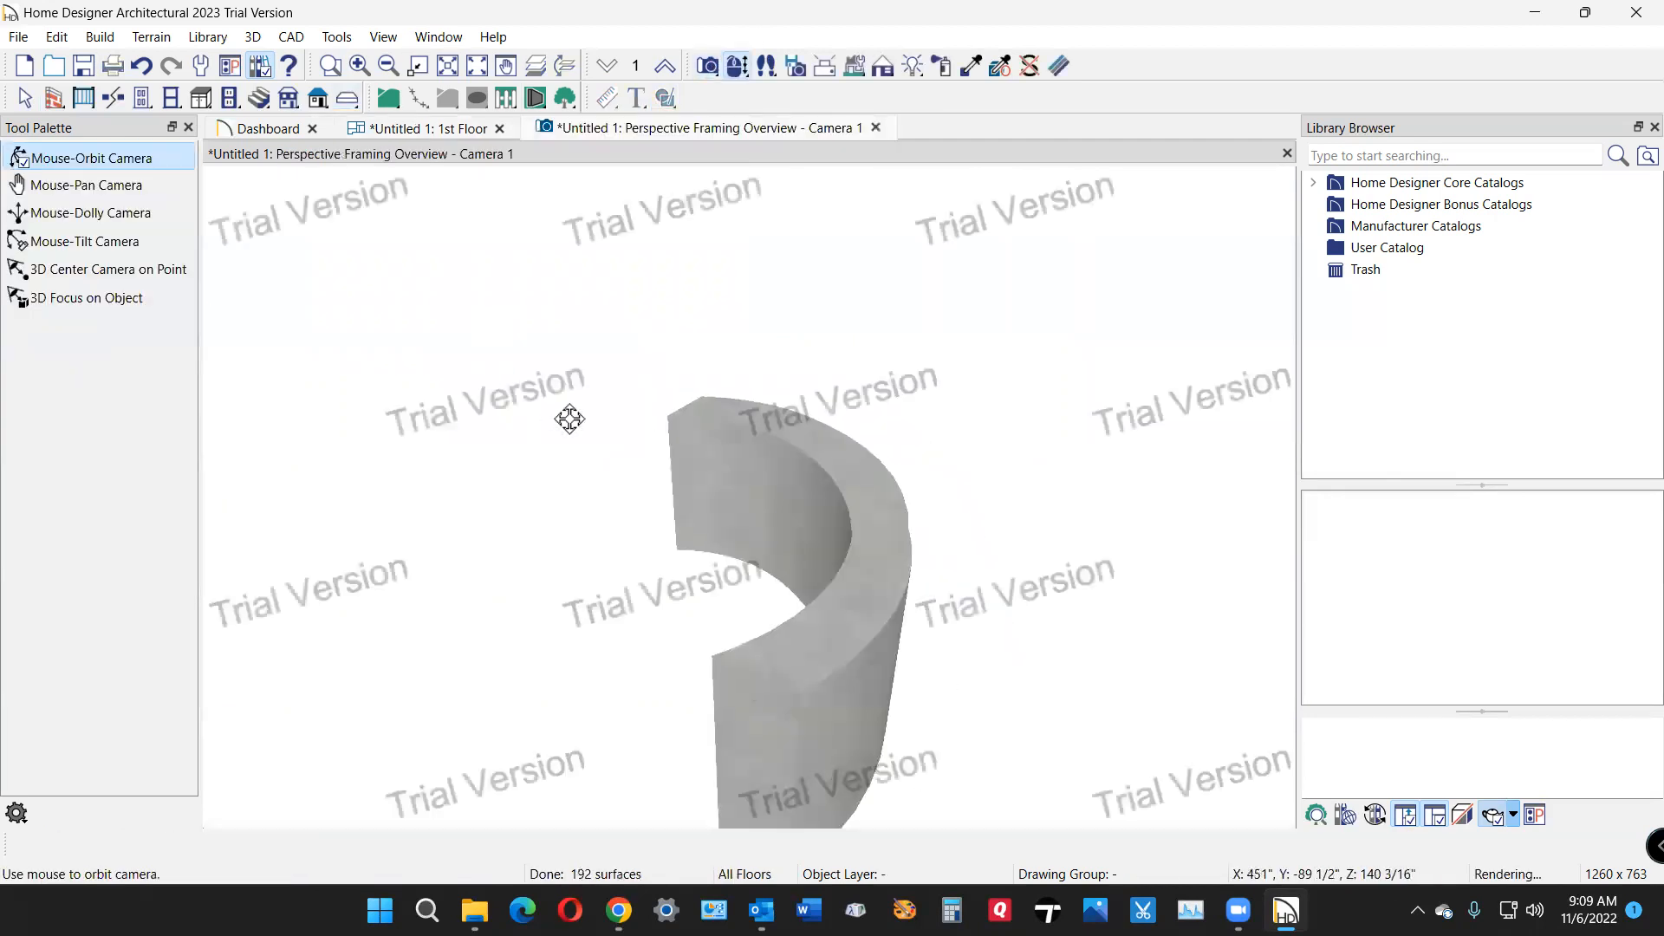
Step: Orbit the camera to view the curved wall's inner face, top, and outer side
{"action": "left_click_drag", "start_coordinate": [570, 418], "coordinate": [891, 650]}
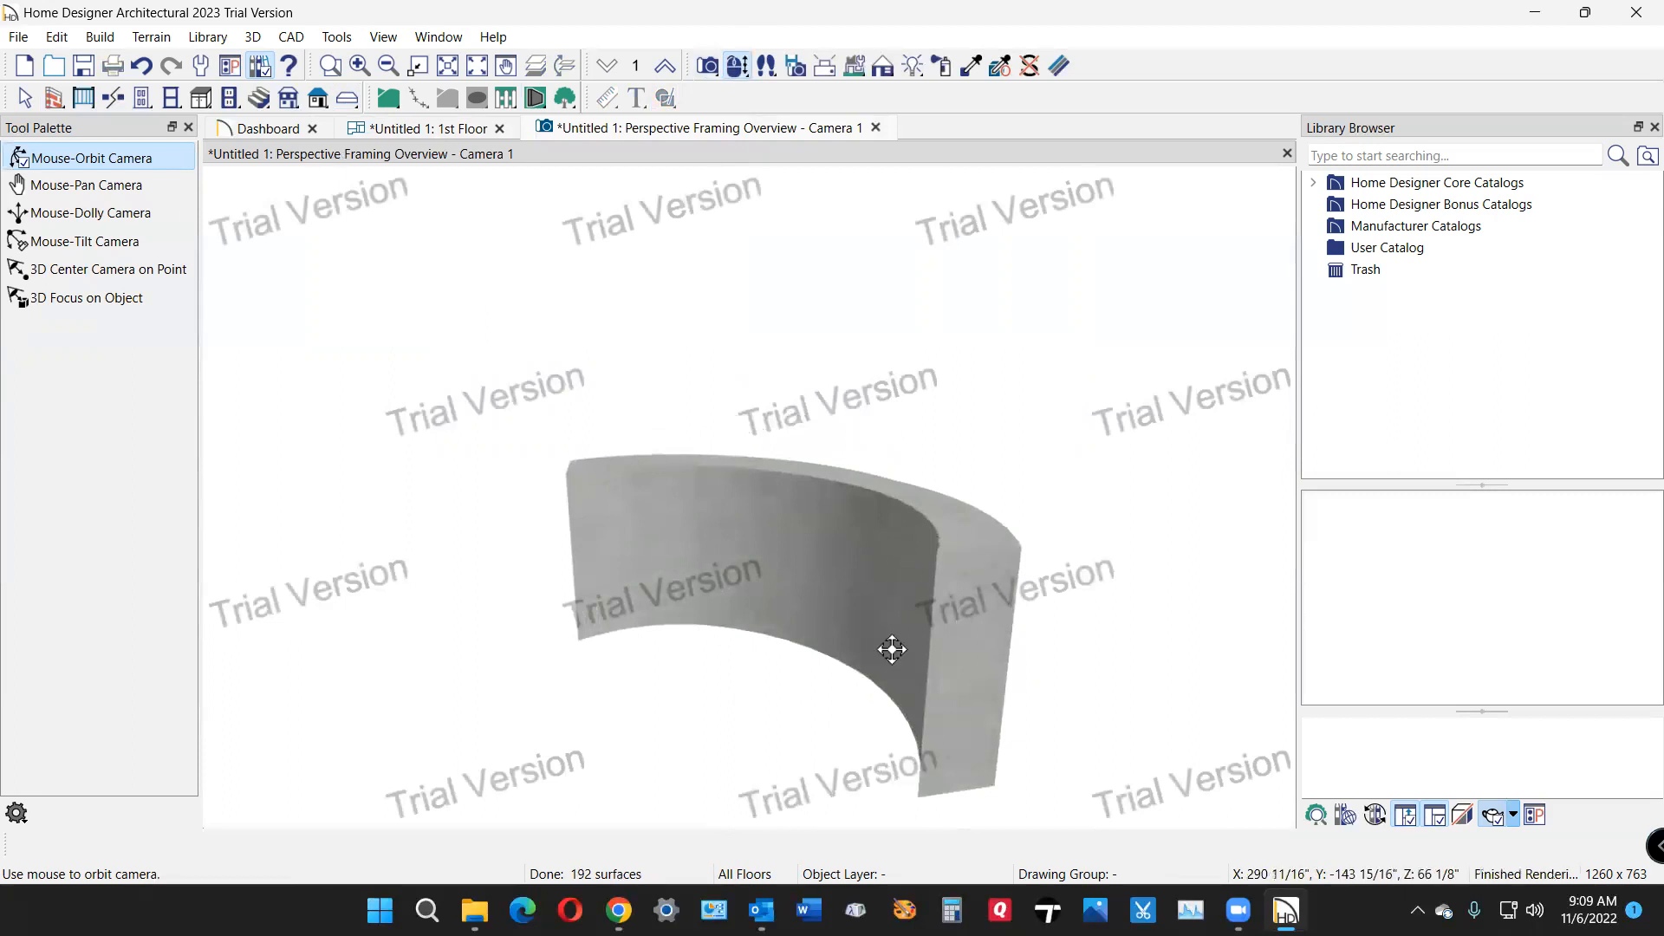
{"action": "left_click_drag", "start_coordinate": [891, 650], "coordinate": [475, 279]}
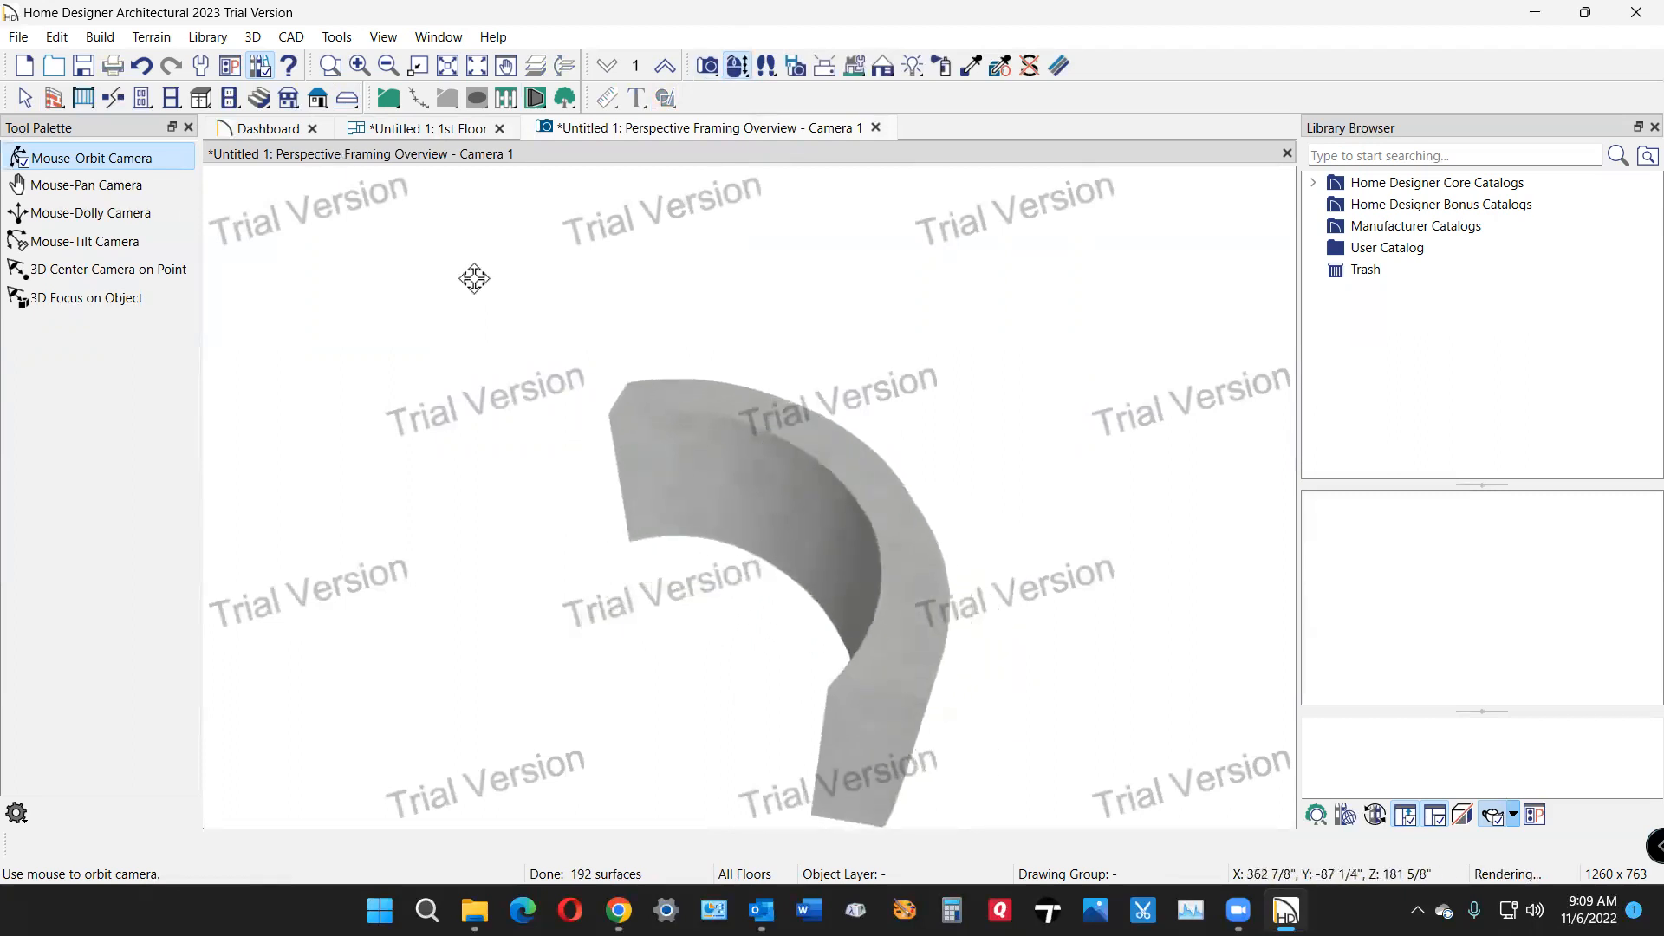
{"action": "left_click_drag", "start_coordinate": [475, 277], "coordinate": [1039, 499]}
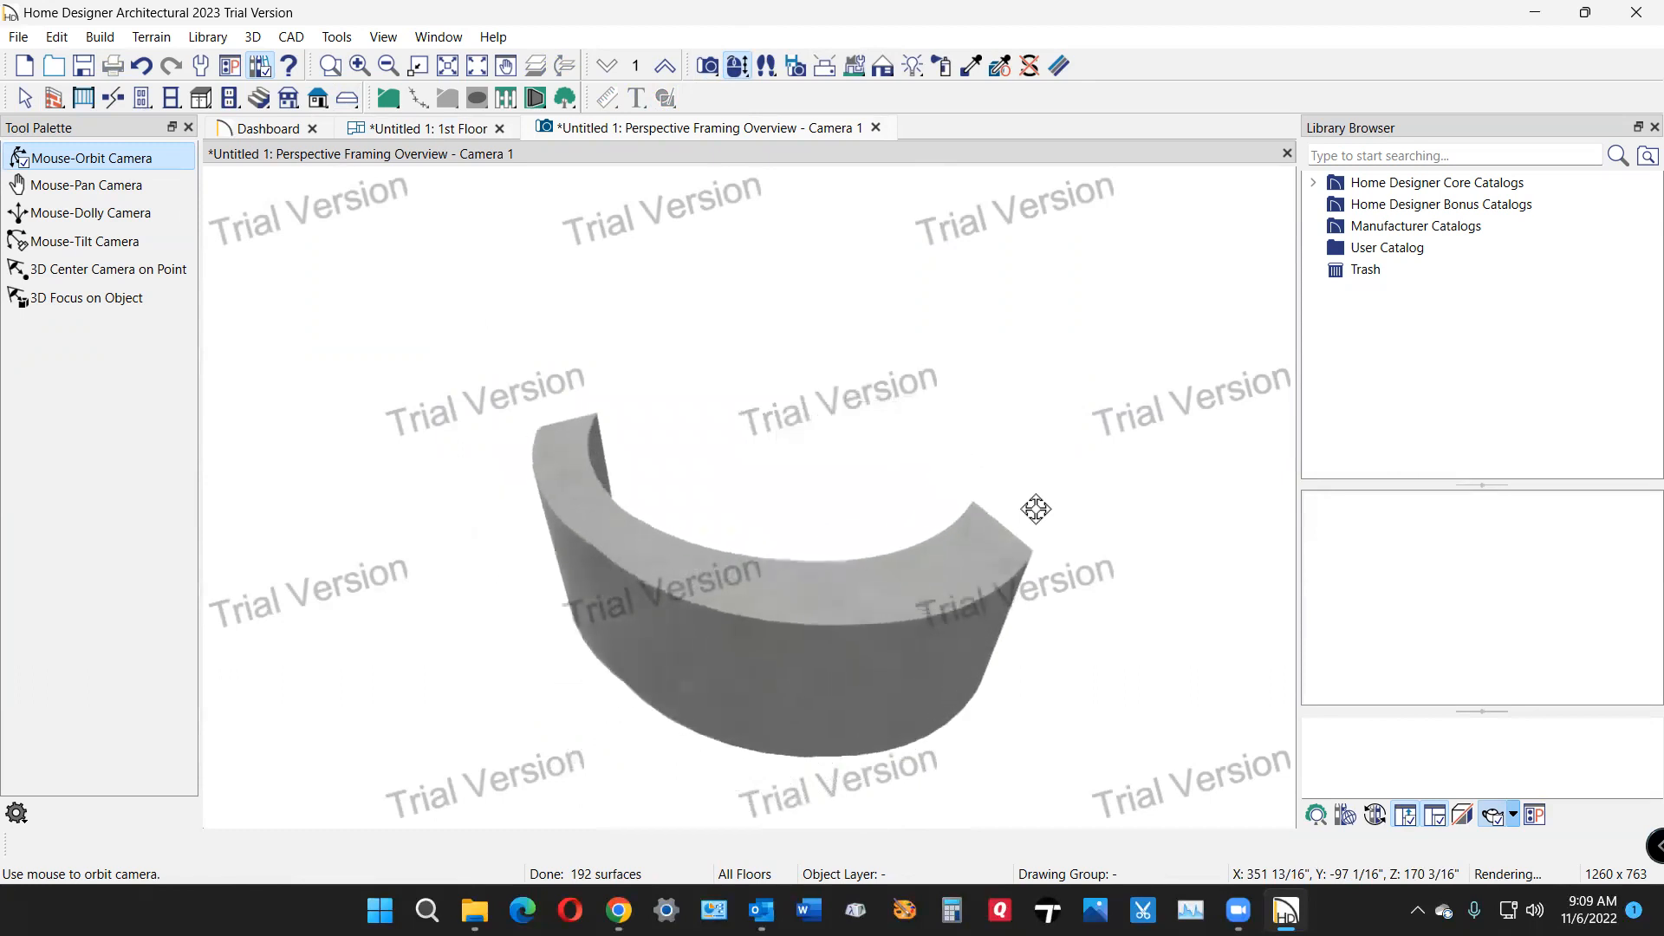
{"action": "left_click_drag", "start_coordinate": [1035, 509], "coordinate": [636, 404]}
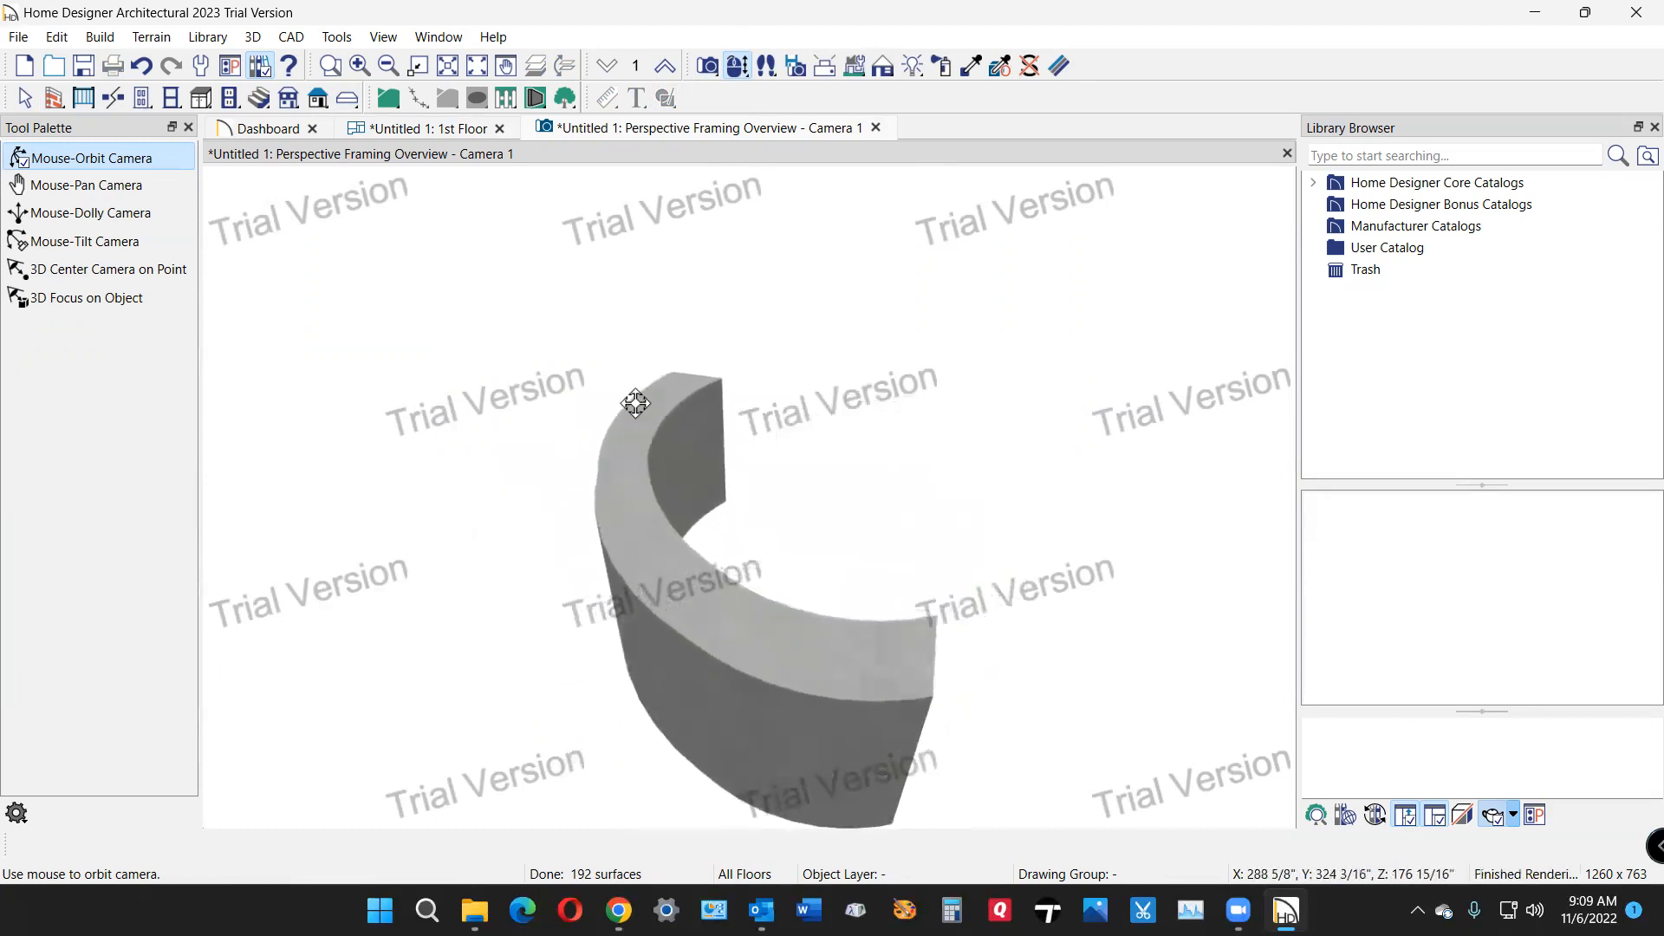